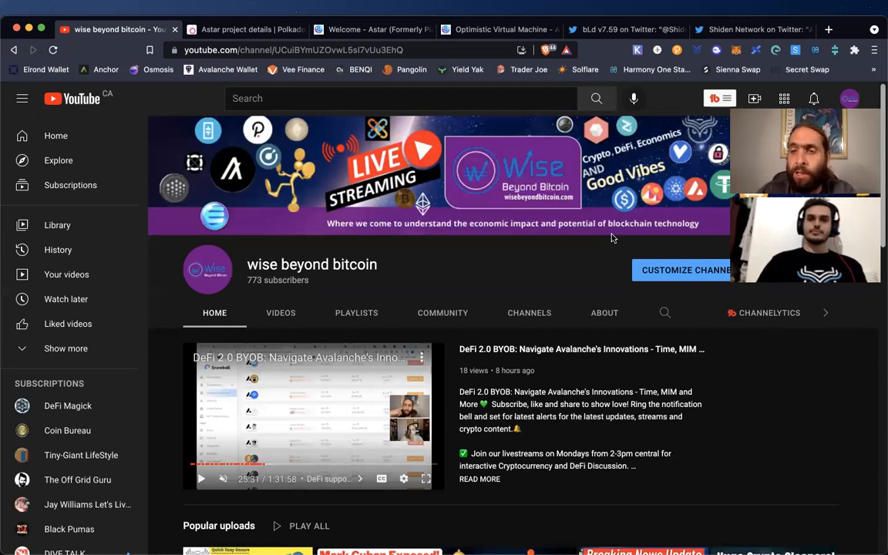
{"action": "mouse_move", "coordinate": [549, 237]}
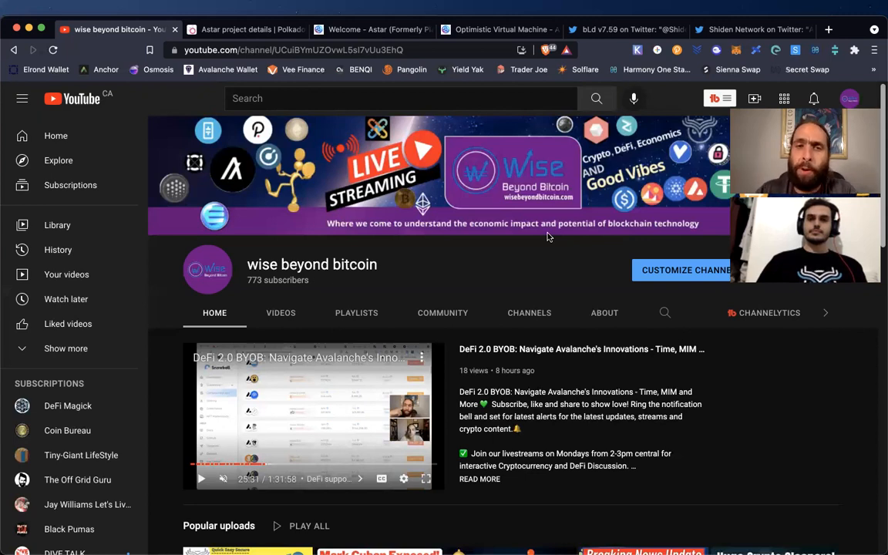
{"action": "mouse_move", "coordinate": [537, 253]}
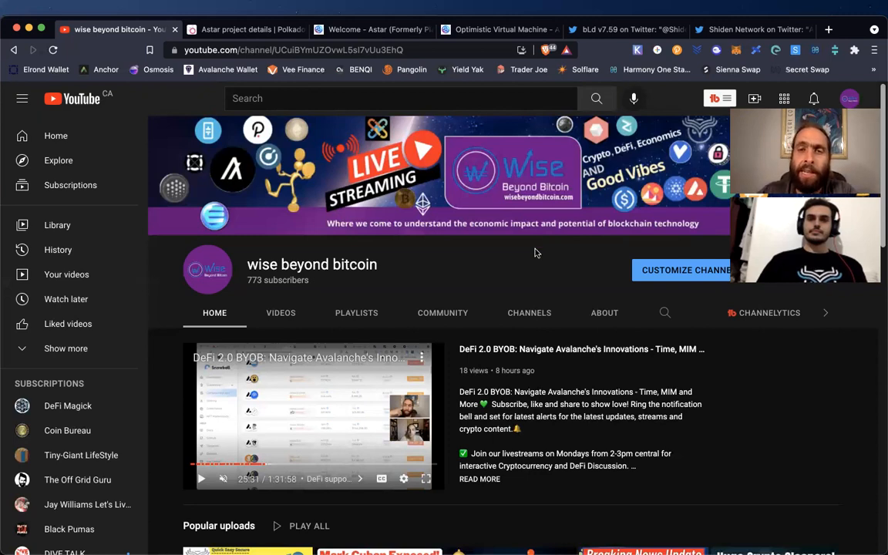
{"action": "mouse_move", "coordinate": [373, 252]}
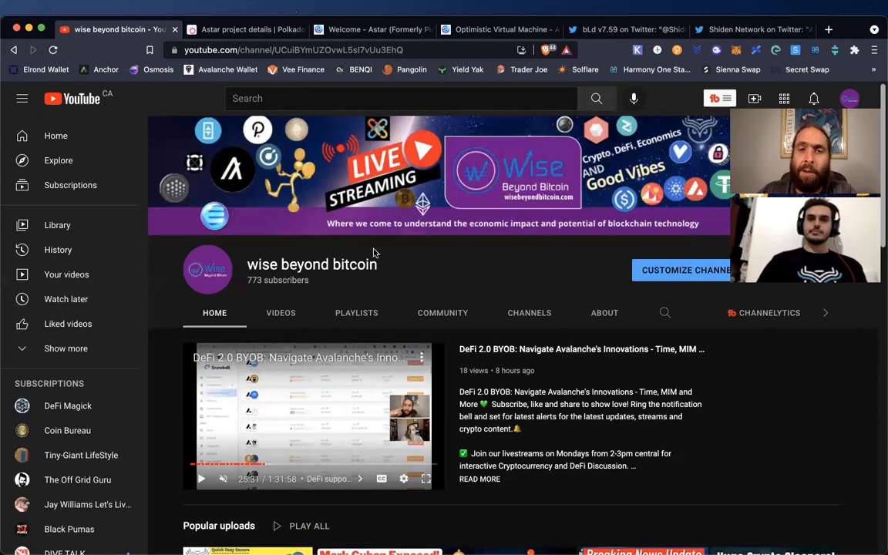
{"action": "mouse_move", "coordinate": [163, 250]}
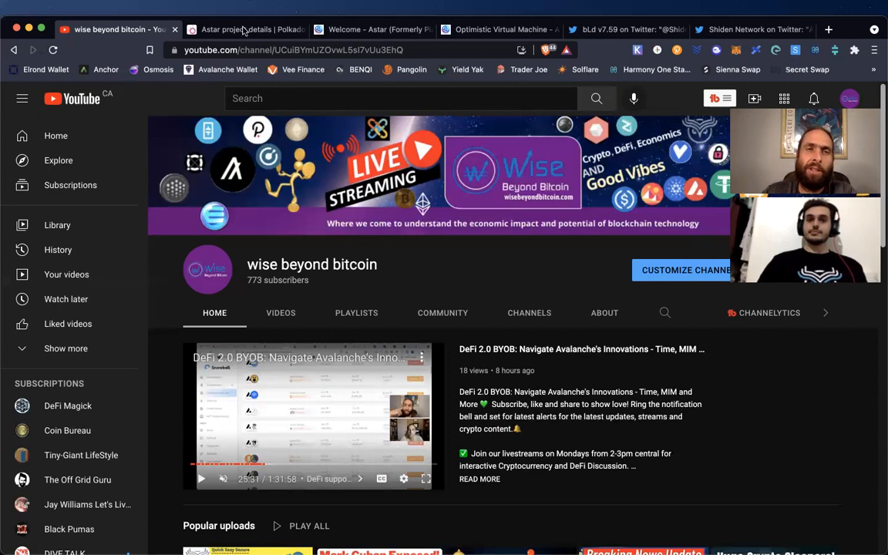
- Bring up the Astar project details page on Parachains.info and scroll to its crowdloan links
{"action": "left_click", "coordinate": [245, 30]}
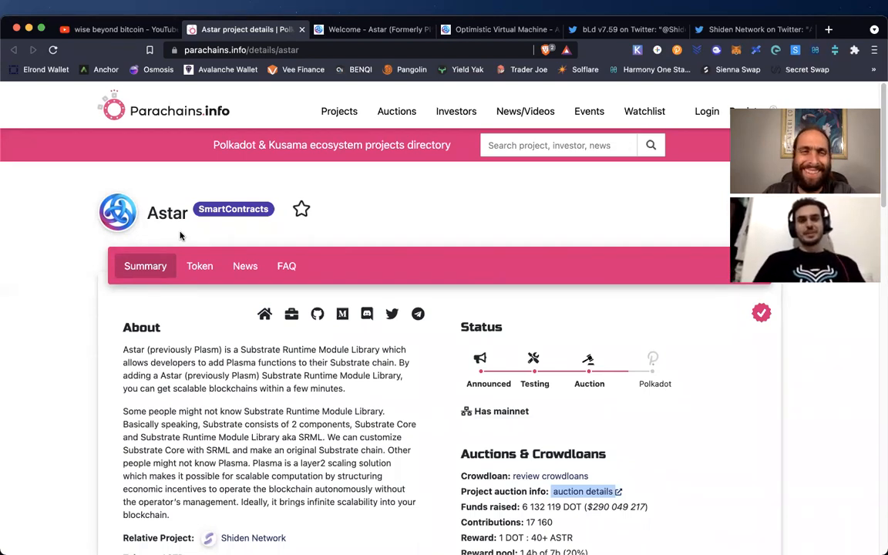
{"action": "mouse_move", "coordinate": [100, 293]}
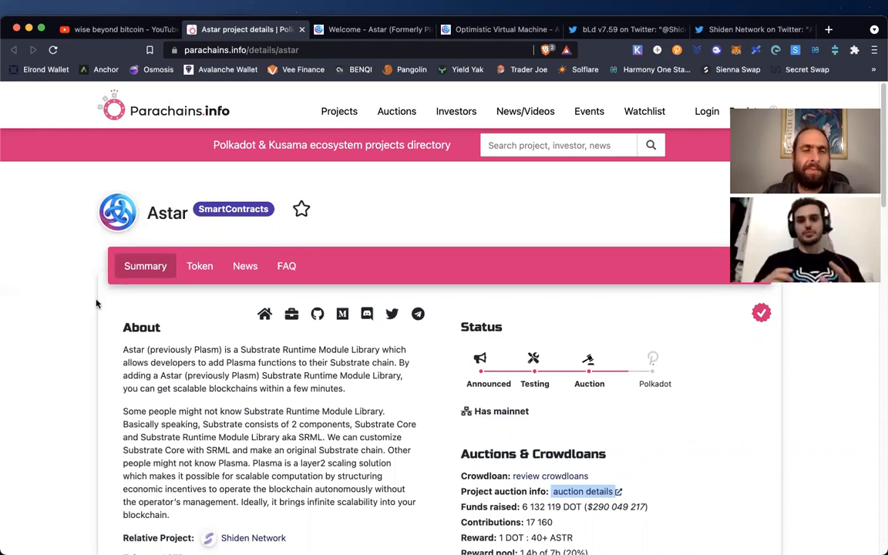
{"action": "scroll", "scroll_direction": "down", "scroll_amount": 3}
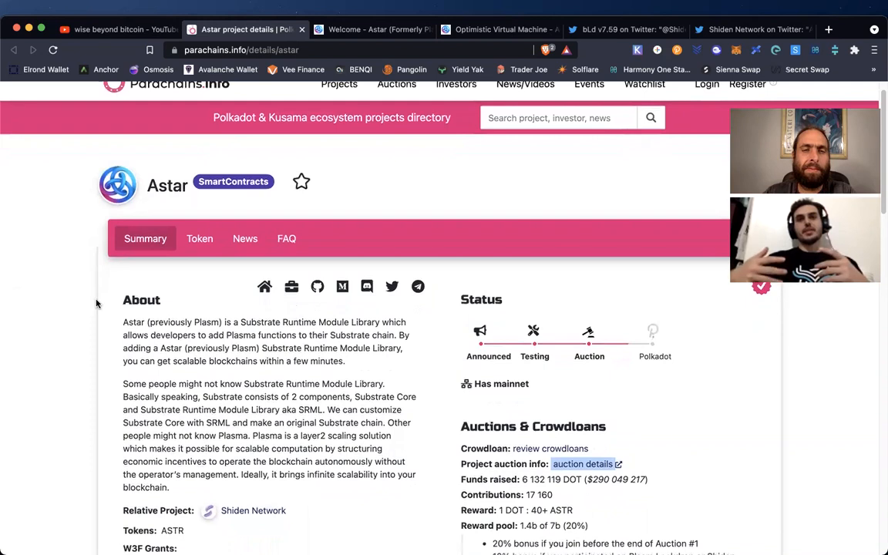
{"action": "scroll", "scroll_direction": "down", "scroll_amount": 3}
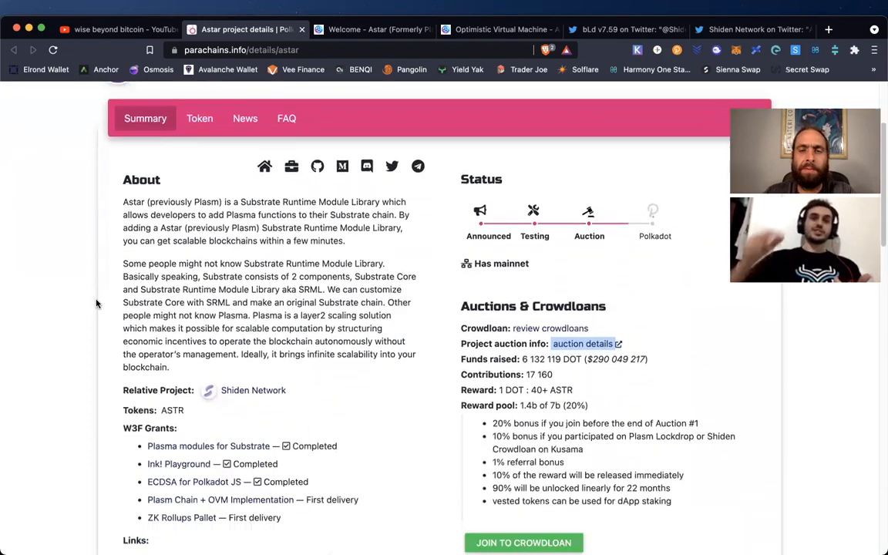
{"action": "scroll", "scroll_direction": "down", "scroll_amount": 3}
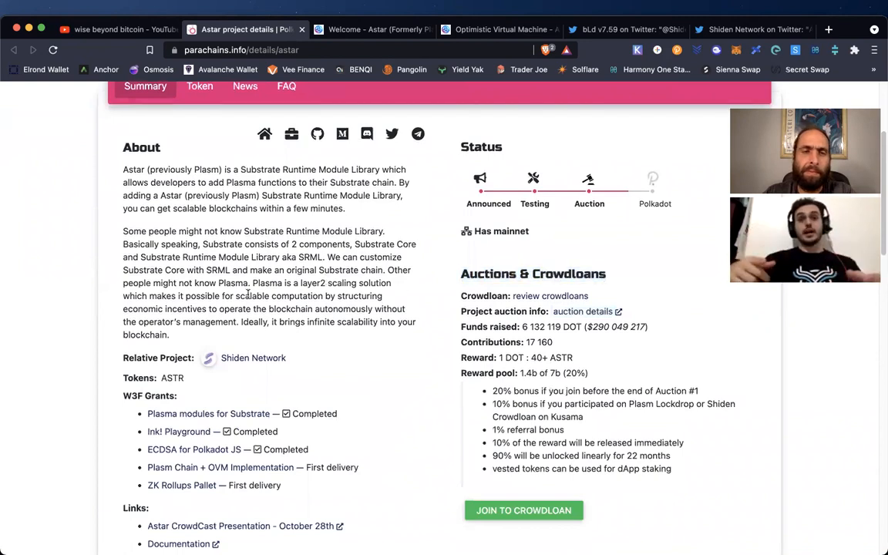
{"action": "scroll", "scroll_direction": "down", "scroll_amount": 3}
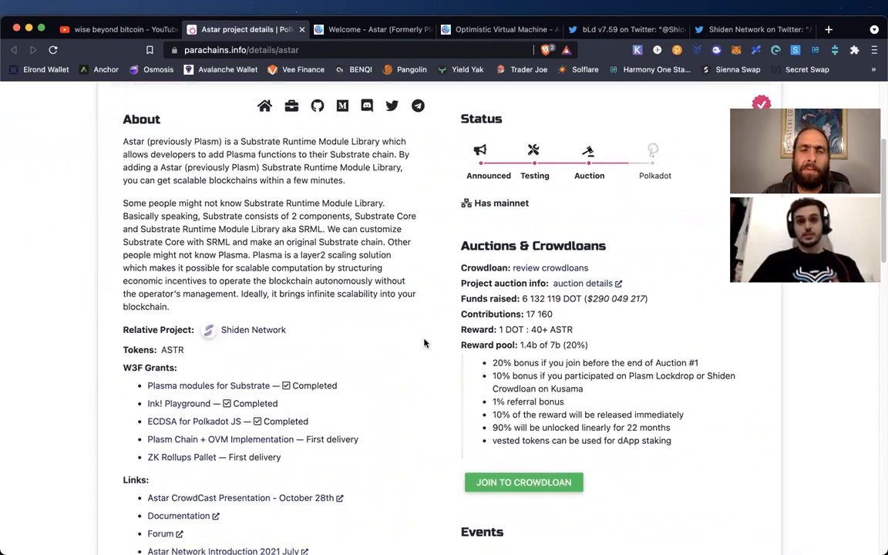
{"action": "scroll", "scroll_direction": "down", "scroll_amount": 3}
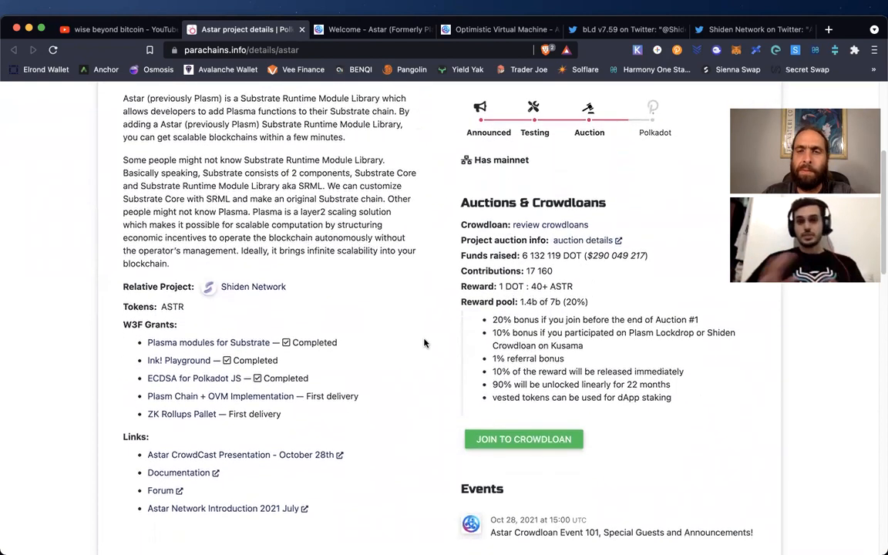
{"action": "mouse_move", "coordinate": [516, 266]}
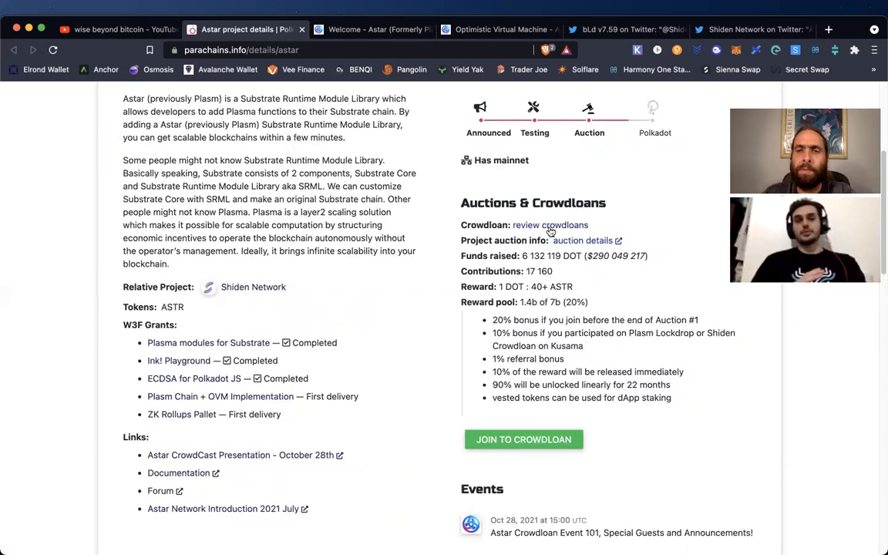
- Open Astar's 'review crowdloans' link in a new background tab and continue to the events list
{"action": "right_click", "coordinate": [549, 225]}
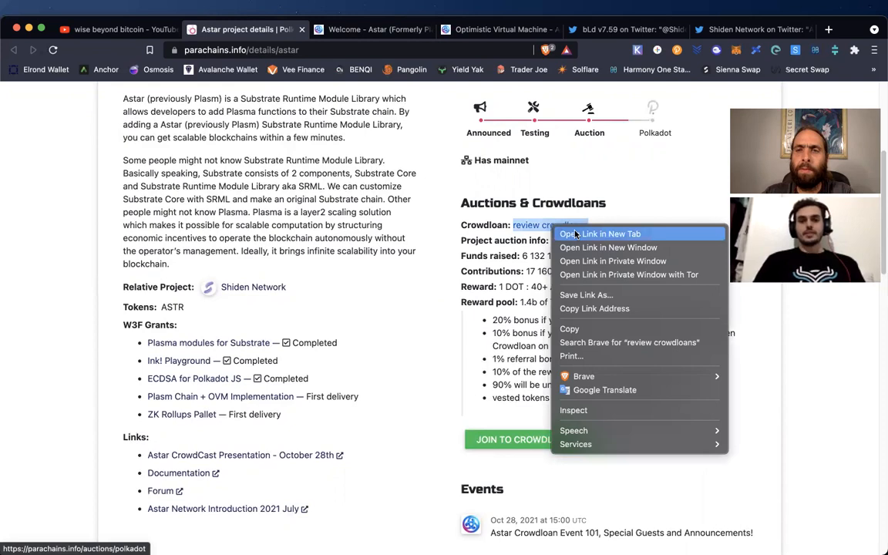
{"action": "left_click", "coordinate": [599, 235]}
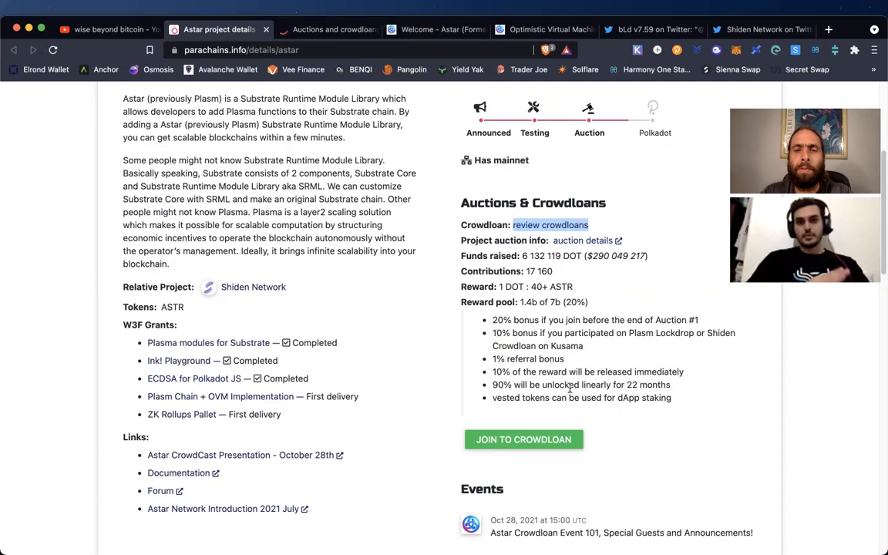
{"action": "scroll", "scroll_direction": "down", "scroll_amount": 3}
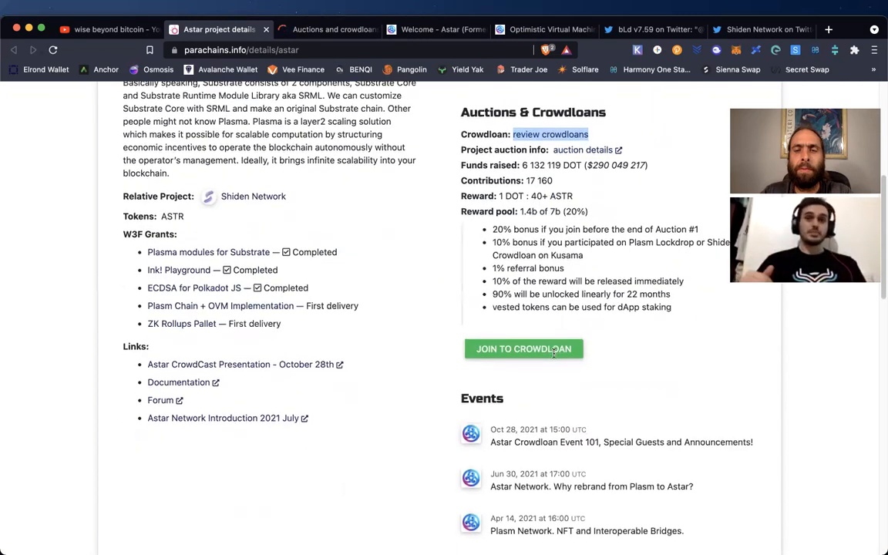
{"action": "scroll", "scroll_direction": "down", "scroll_amount": 3}
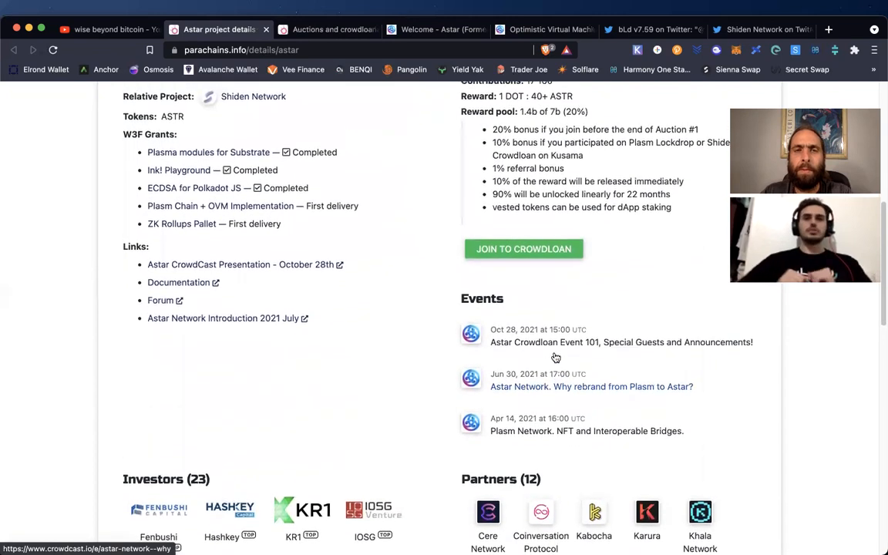
- Show the Crowdloans on Polkadot table ranking Acala, Moonbeam and Astar by funds raised
{"action": "left_click", "coordinate": [327, 29]}
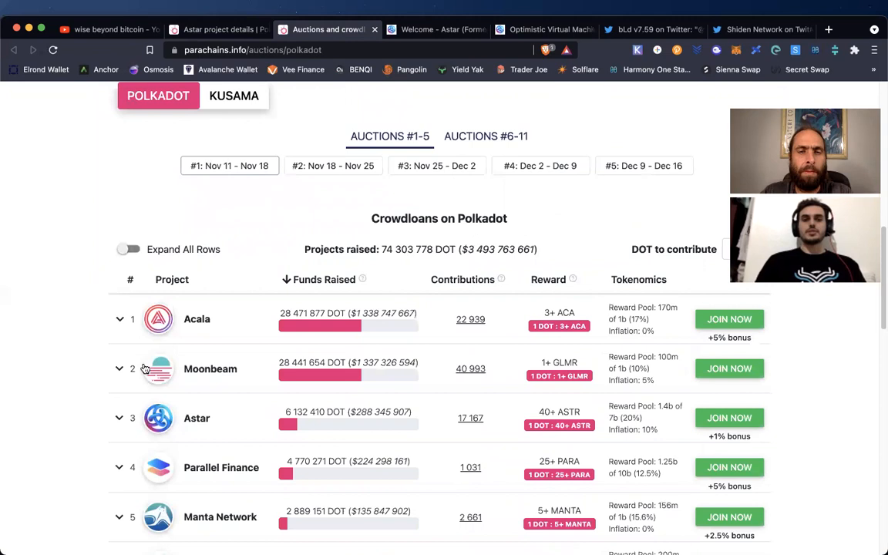
{"action": "mouse_move", "coordinate": [293, 237]}
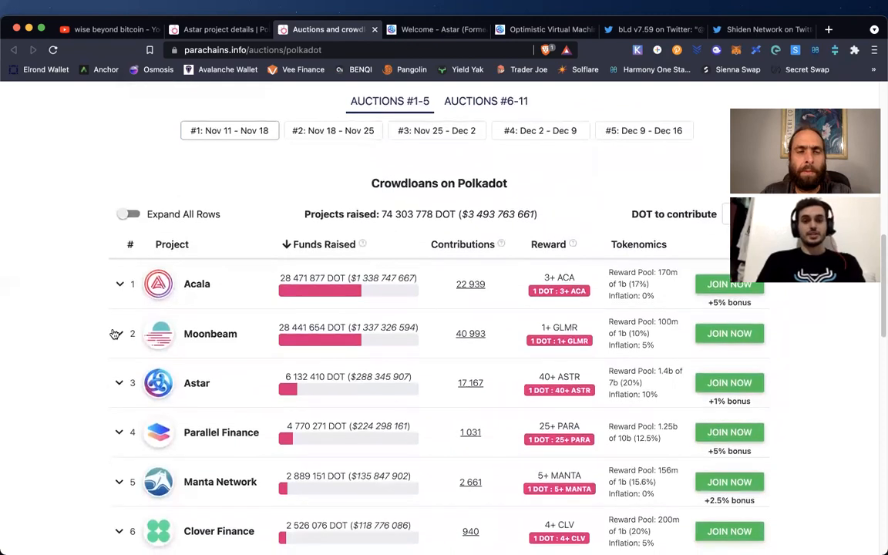
{"action": "scroll", "scroll_direction": "down", "scroll_amount": 3}
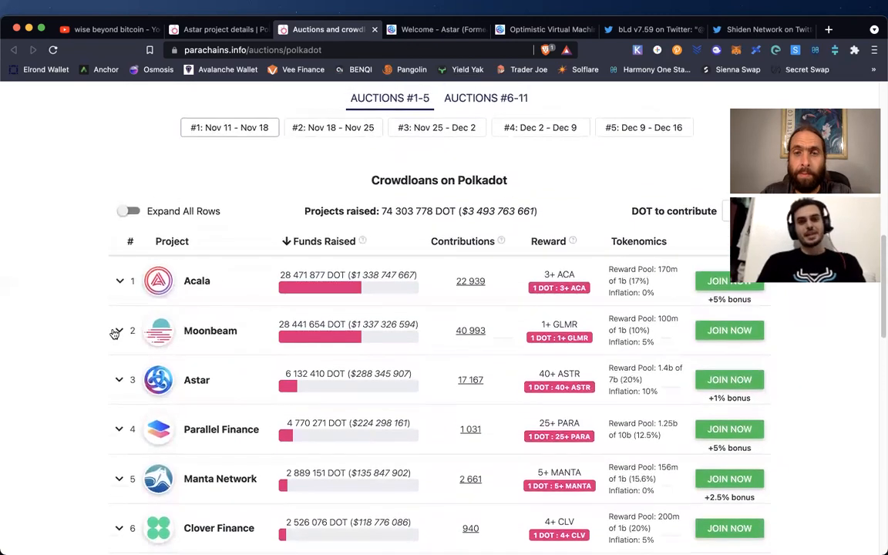
{"action": "scroll", "scroll_direction": "down", "scroll_amount": 3}
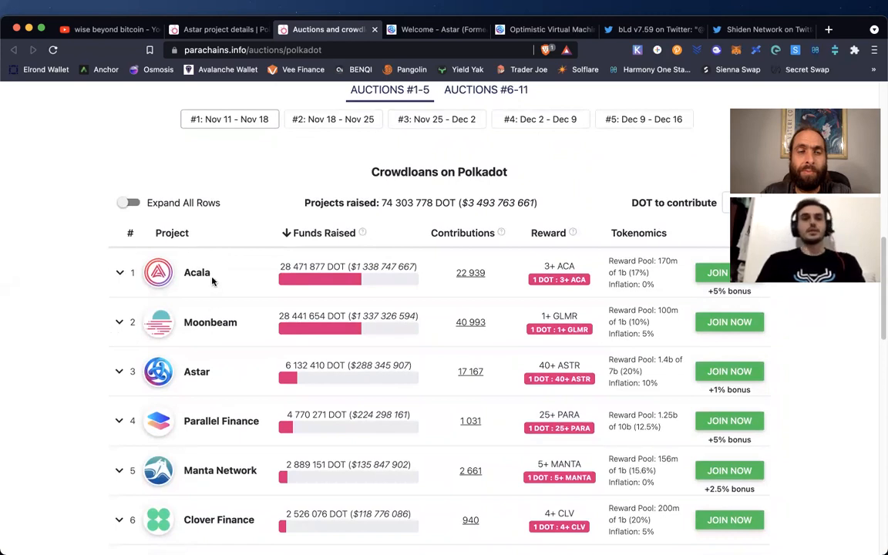
{"action": "mouse_move", "coordinate": [139, 359]}
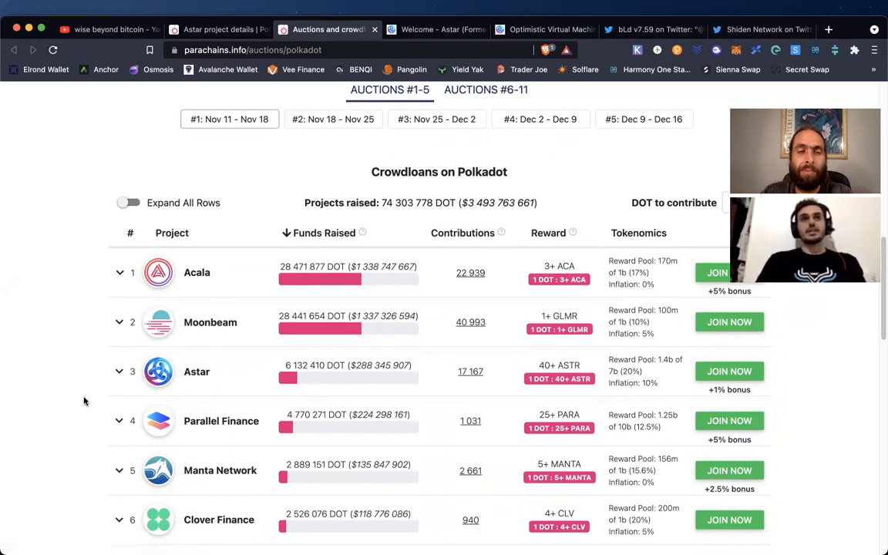
{"action": "scroll", "scroll_direction": "down", "scroll_amount": 3}
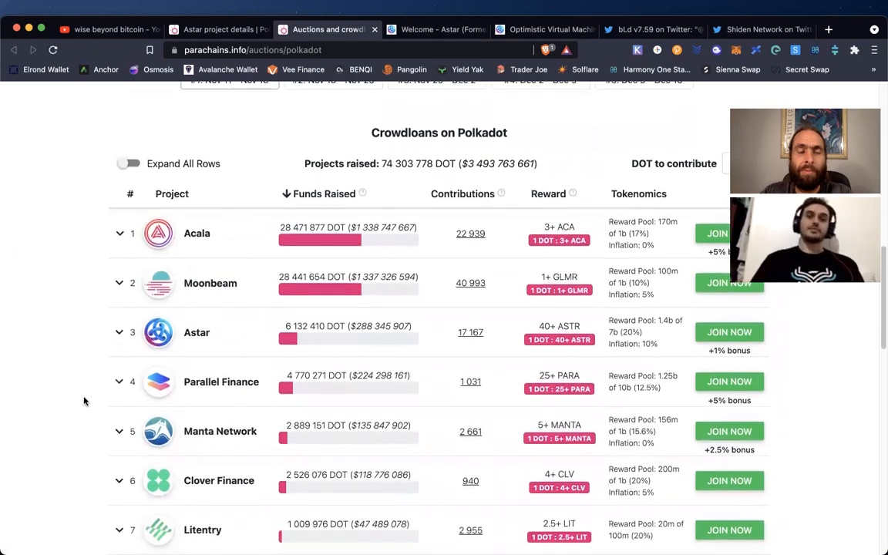
{"action": "scroll", "scroll_direction": "down", "scroll_amount": 3}
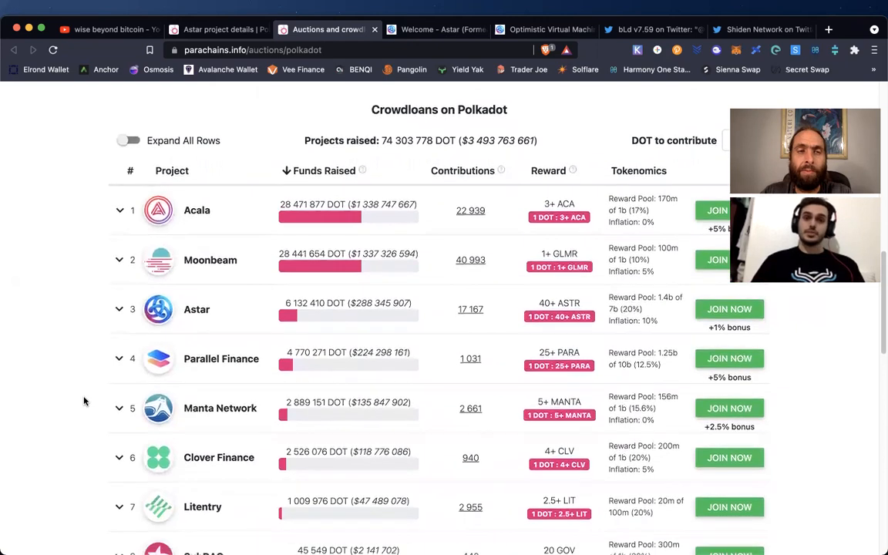
{"action": "scroll", "scroll_direction": "down", "scroll_amount": 3}
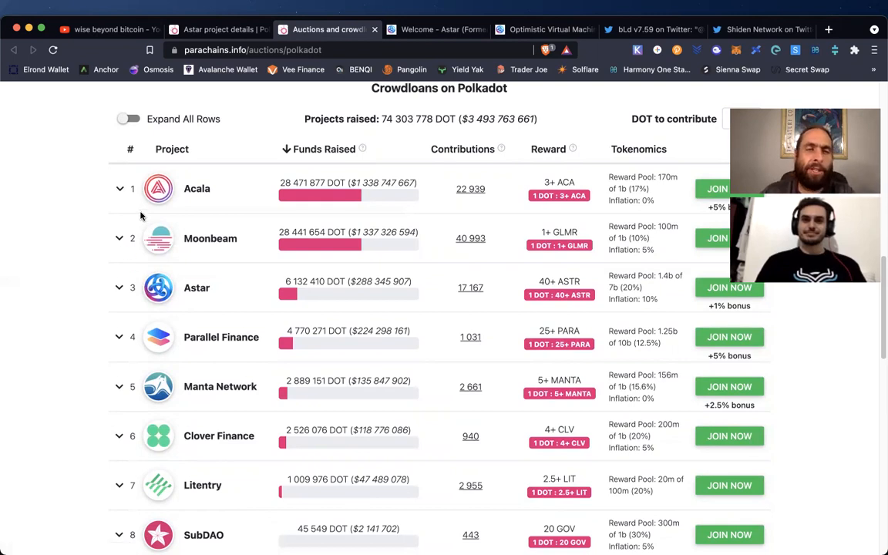
{"action": "mouse_move", "coordinate": [201, 208]}
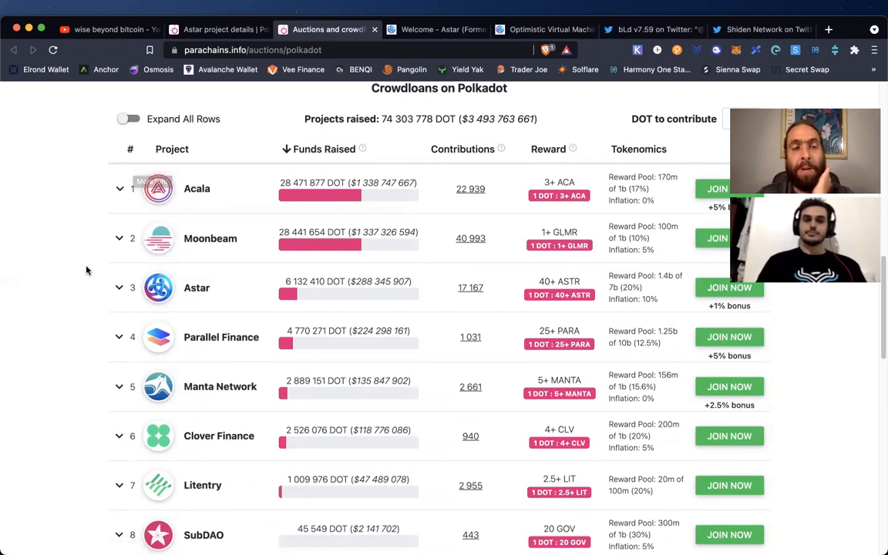
{"action": "mouse_move", "coordinate": [93, 237]}
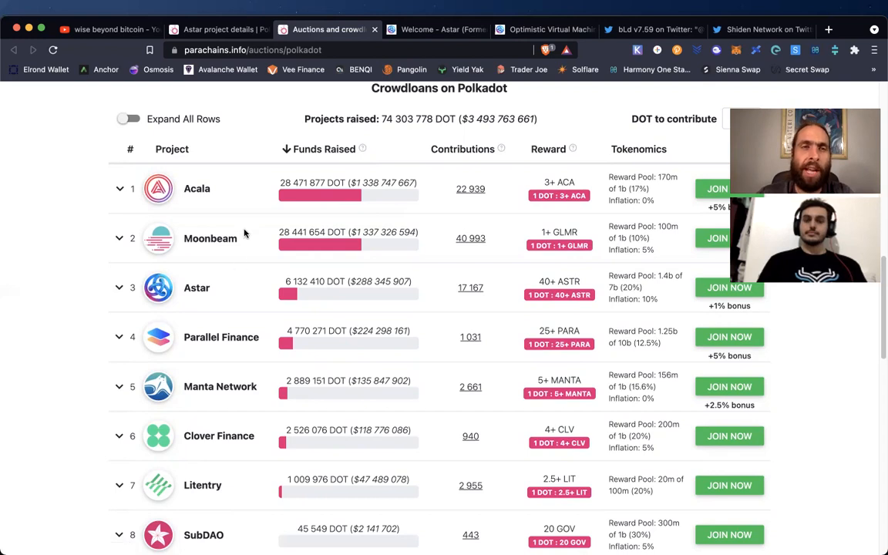
- Show the Astar Docs welcome page and highlight the opening description of Astar Network
{"action": "left_click", "coordinate": [434, 29]}
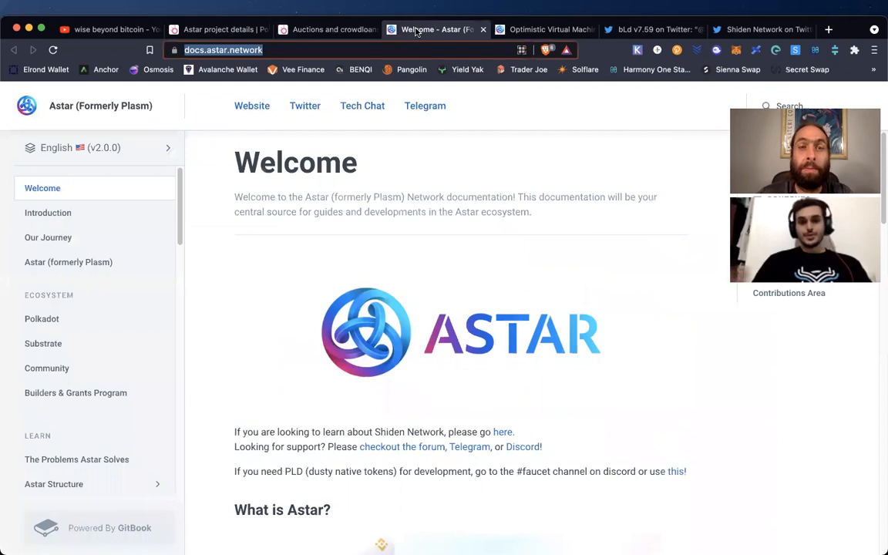
{"action": "mouse_move", "coordinate": [231, 228]}
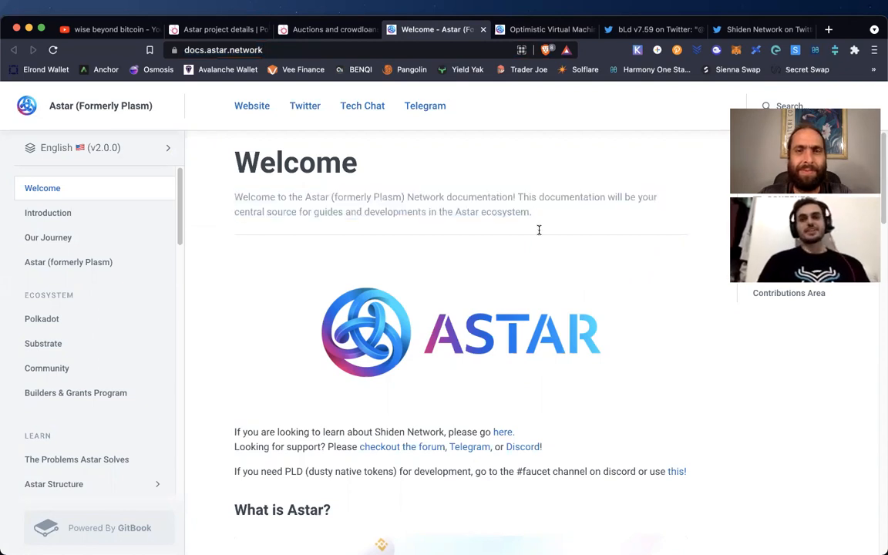
{"action": "scroll", "scroll_direction": "down", "scroll_amount": 3}
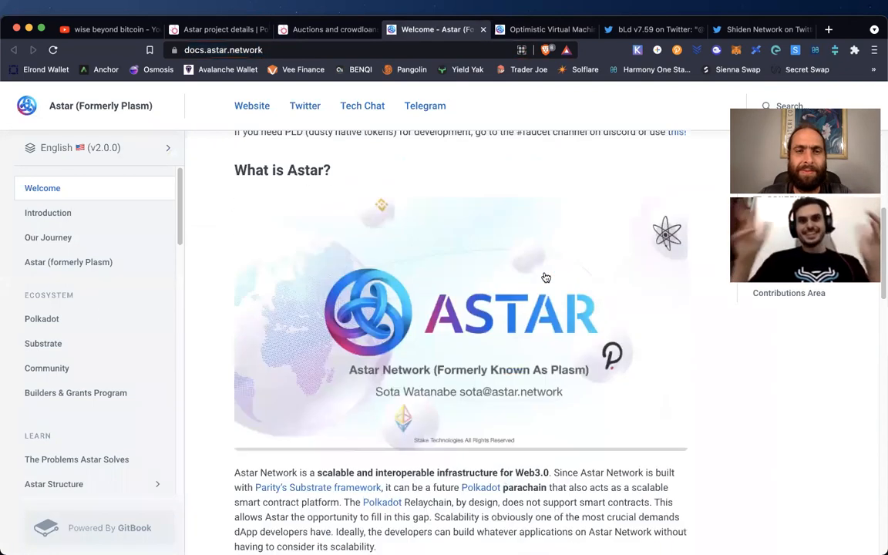
{"action": "scroll", "scroll_direction": "down", "scroll_amount": 3}
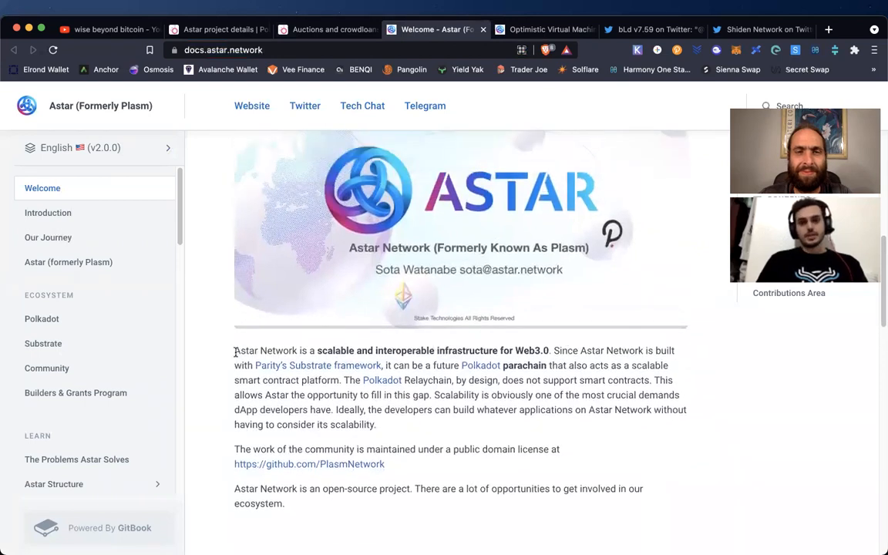
{"action": "left_click_drag", "start_coordinate": [234, 351], "coordinate": [651, 379]}
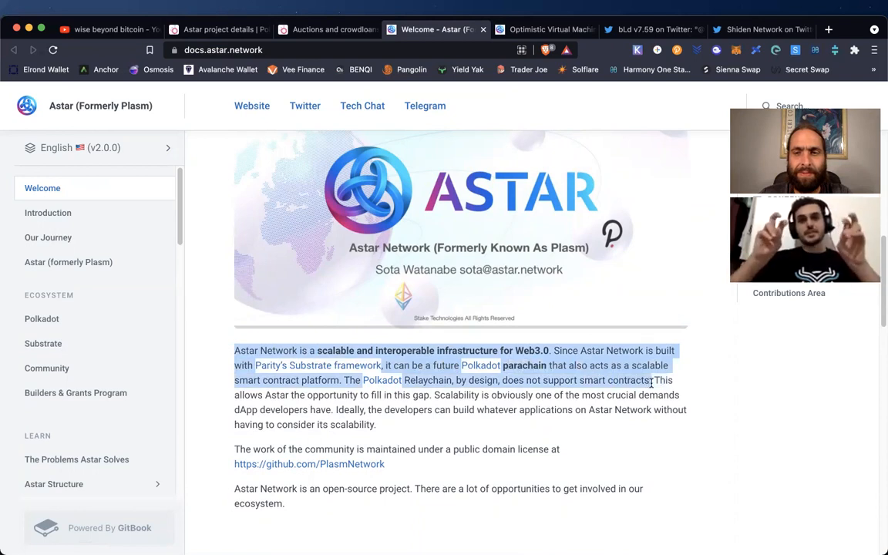
{"action": "left_click", "coordinate": [376, 425]}
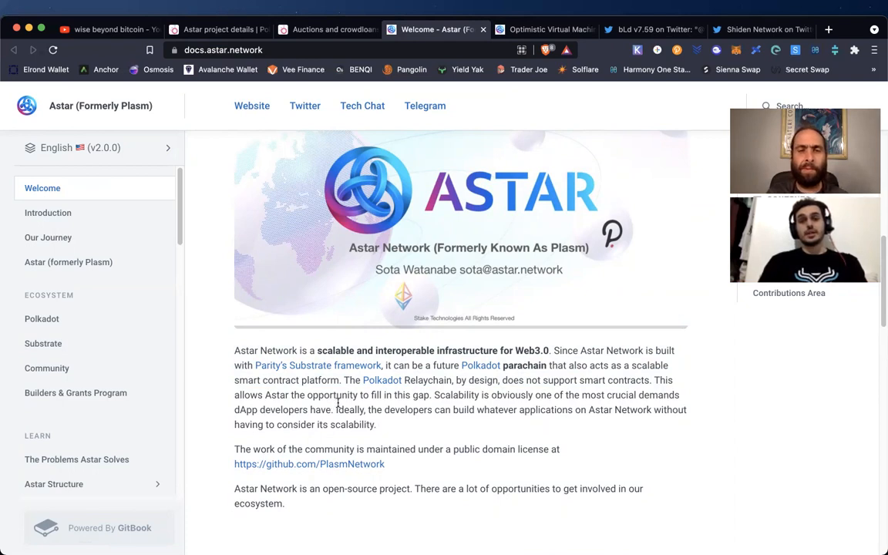
- Mark the sentence that Polkadot's Relaychain doesn't support smart contracts, then clear it
{"action": "left_click_drag", "start_coordinate": [344, 379], "coordinate": [410, 395]}
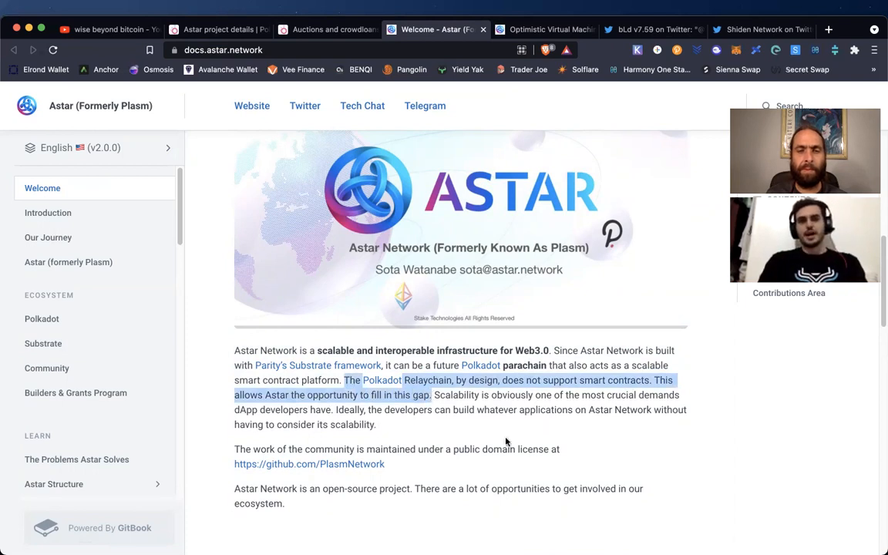
{"action": "left_click", "coordinate": [545, 29]}
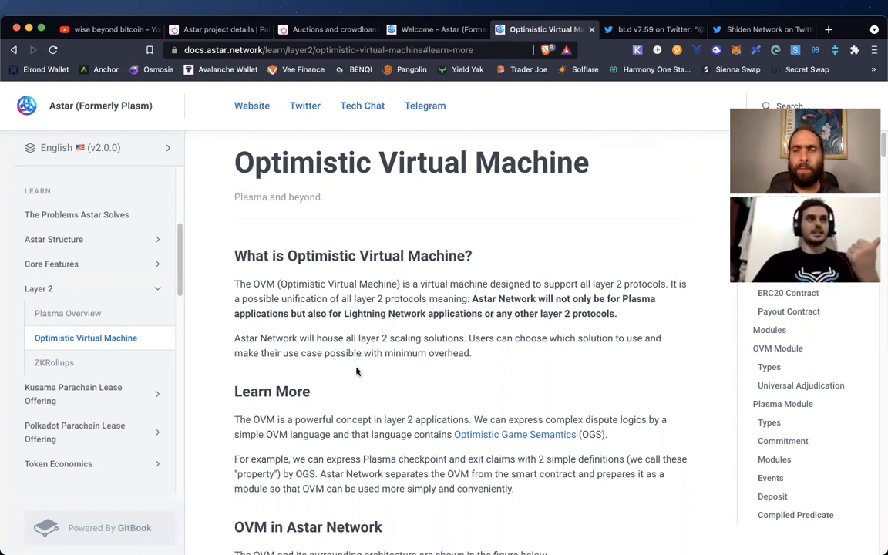
{"action": "mouse_move", "coordinate": [359, 374]}
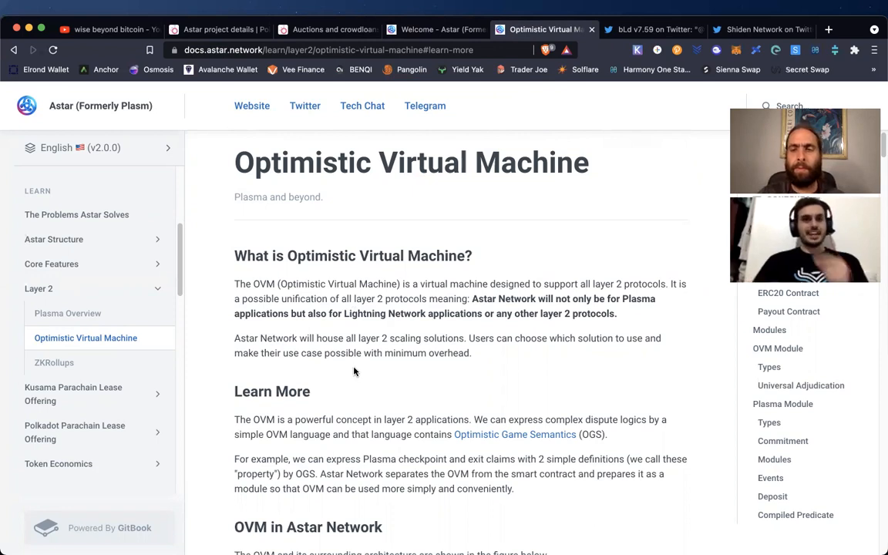
{"action": "mouse_move", "coordinate": [373, 375]}
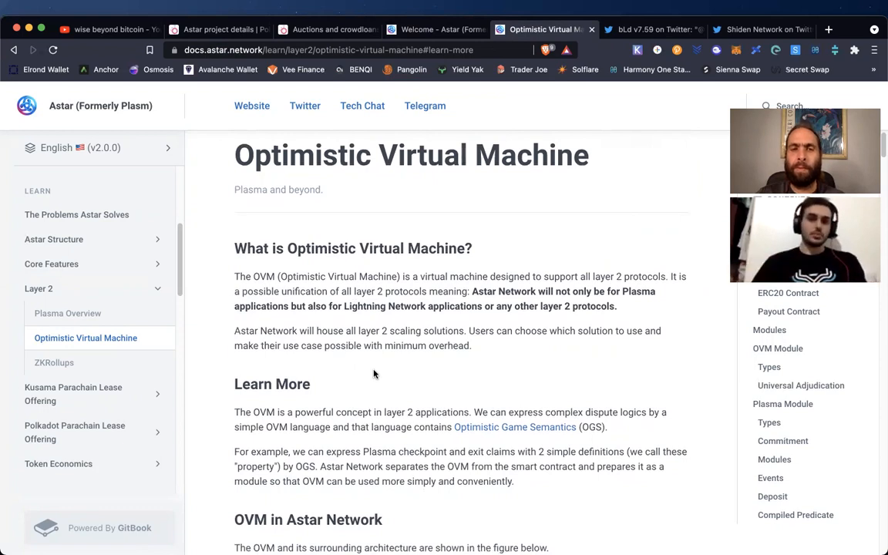
{"action": "mouse_move", "coordinate": [558, 269]}
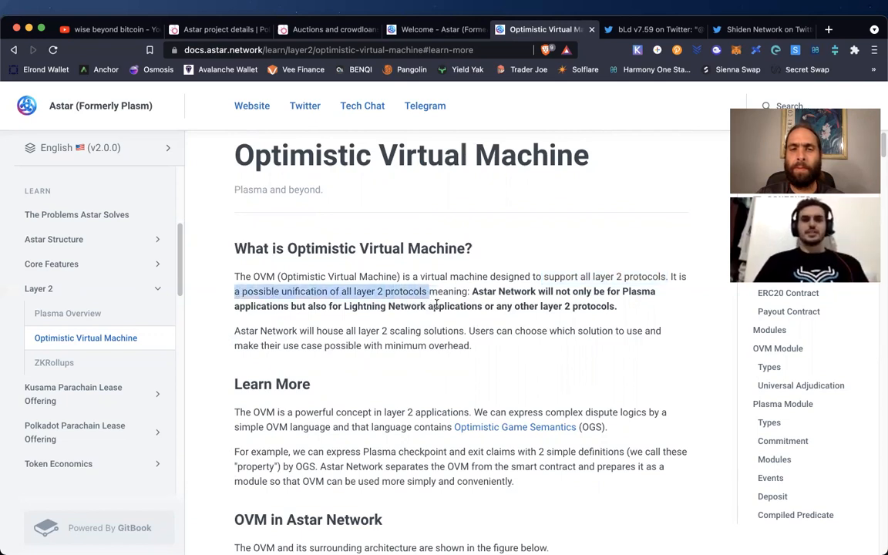
{"action": "mouse_move", "coordinate": [506, 361]}
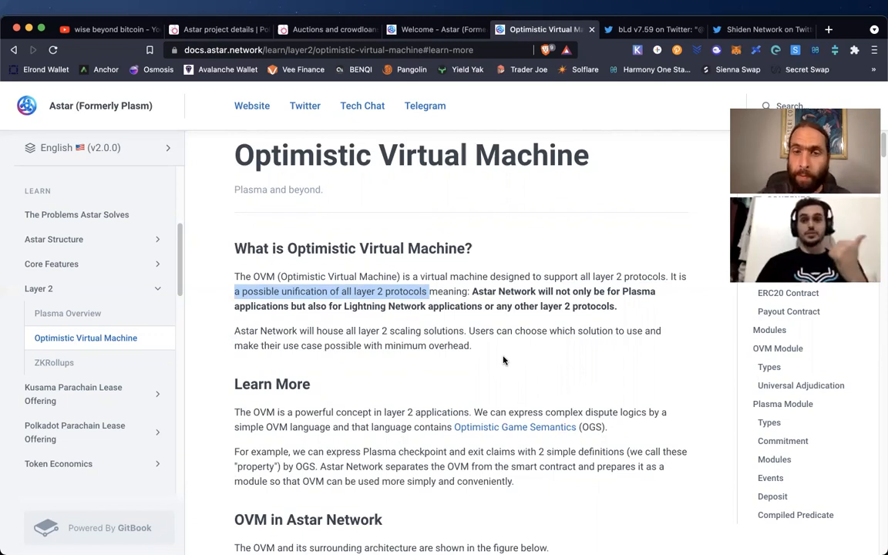
{"action": "mouse_move", "coordinate": [462, 370]}
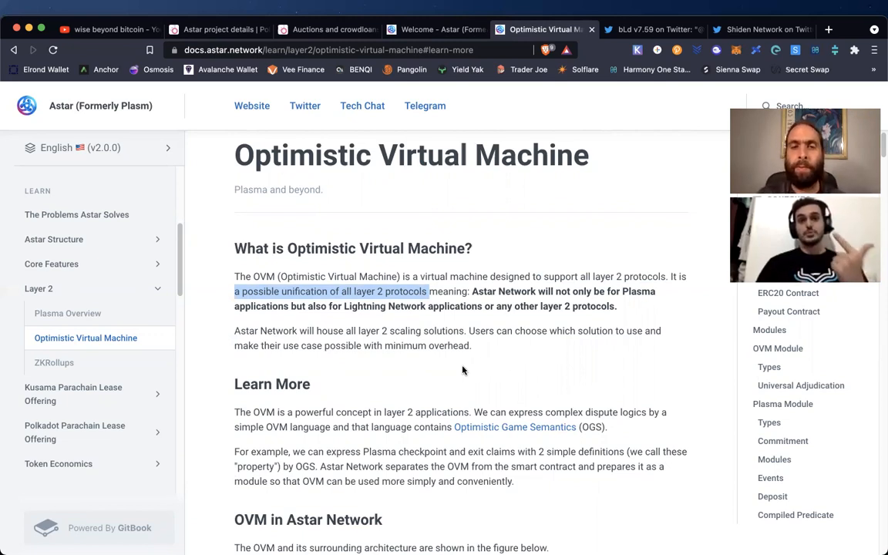
{"action": "mouse_move", "coordinate": [432, 342]}
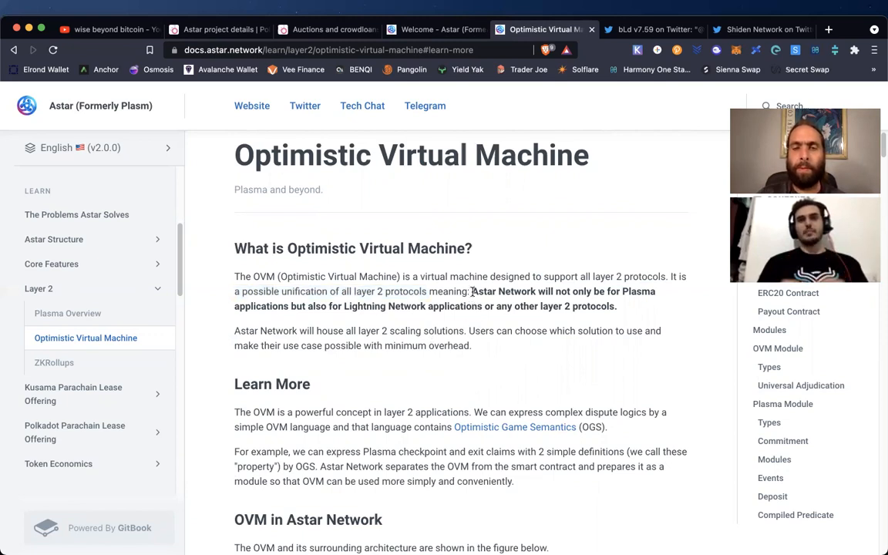
- Mark the OVM sentence about supporting Plasma, Lightning Network and other layer 2 protocols
{"action": "left_click_drag", "start_coordinate": [472, 291], "coordinate": [617, 305]}
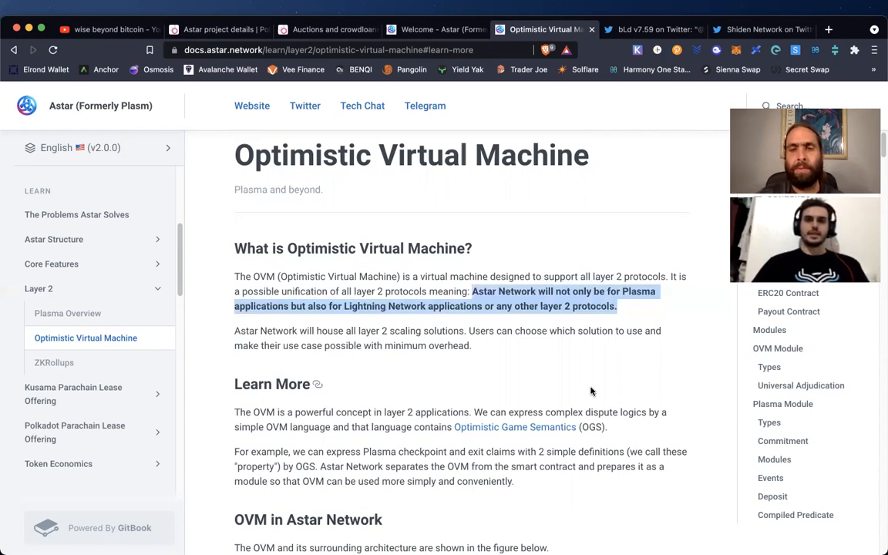
{"action": "mouse_move", "coordinate": [419, 392]}
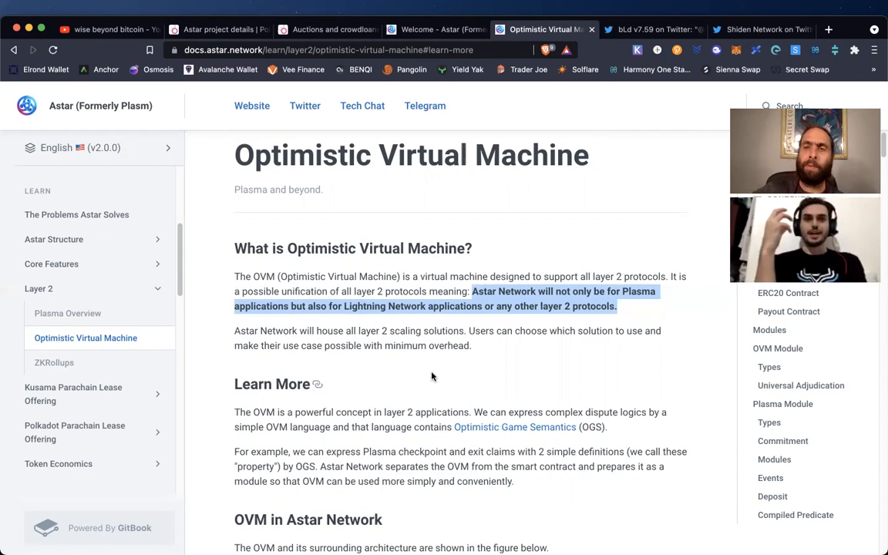
{"action": "mouse_move", "coordinate": [225, 367]}
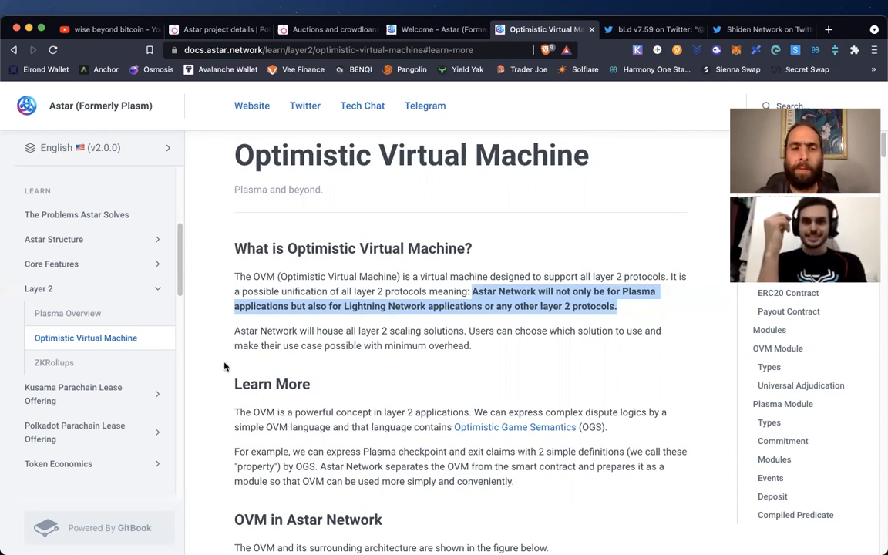
{"action": "scroll", "scroll_direction": "down", "scroll_amount": 3}
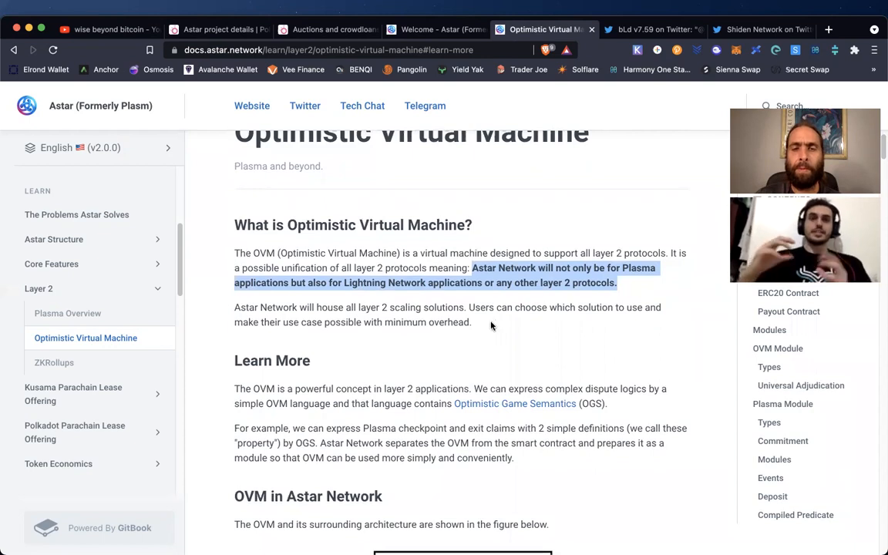
{"action": "mouse_move", "coordinate": [501, 333]}
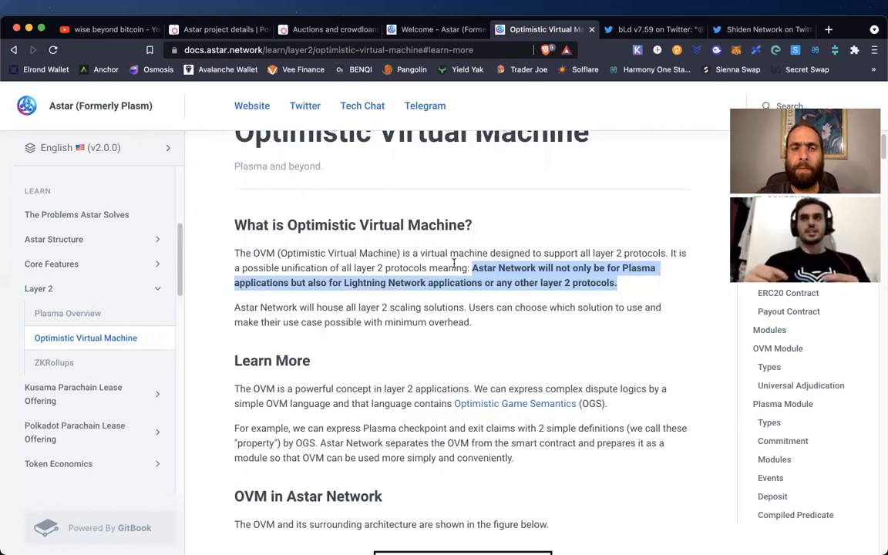
{"action": "left_click", "coordinate": [401, 269]}
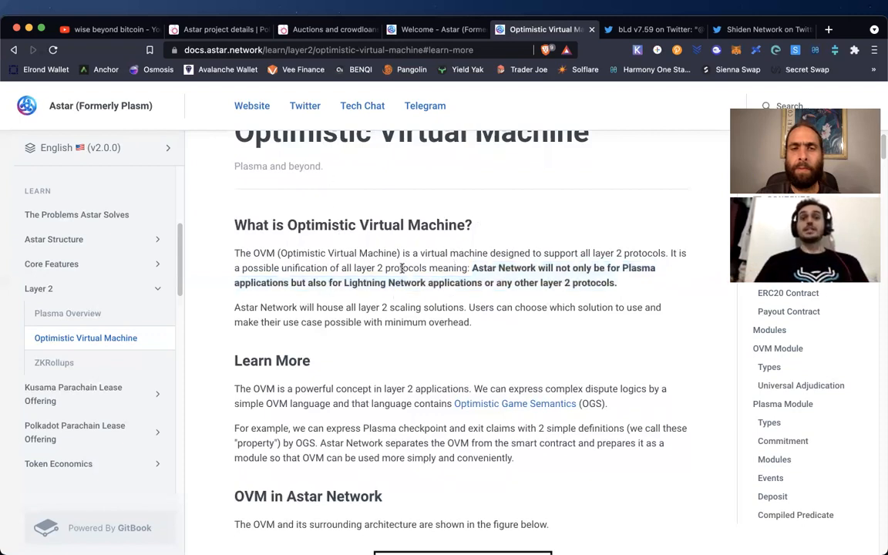
{"action": "scroll", "scroll_direction": "down", "scroll_amount": 3}
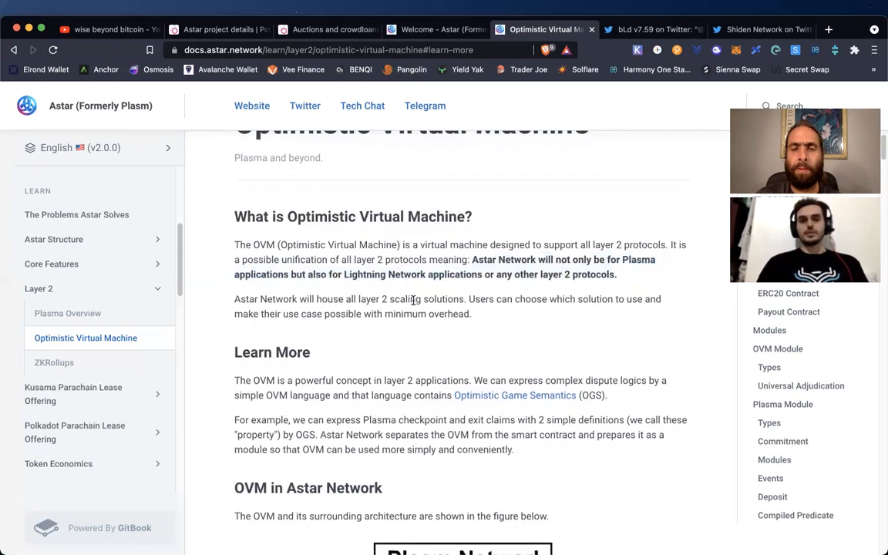
{"action": "scroll", "scroll_direction": "down", "scroll_amount": 3}
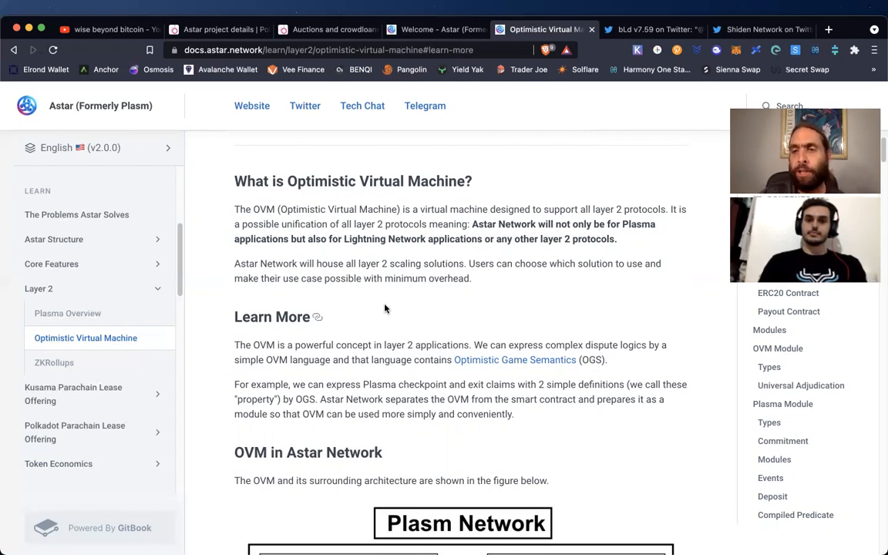
{"action": "mouse_move", "coordinate": [416, 270]}
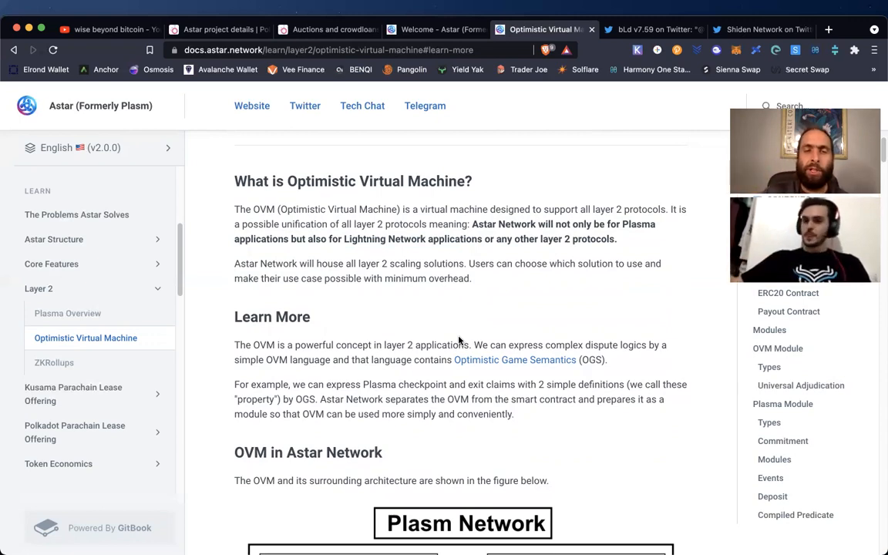
{"action": "scroll", "scroll_direction": "down", "scroll_amount": 3}
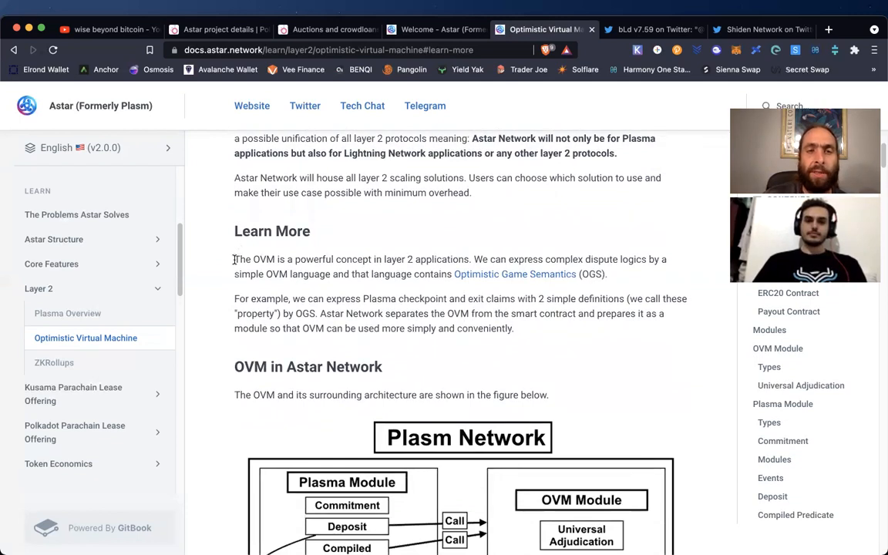
{"action": "left_click_drag", "start_coordinate": [234, 259], "coordinate": [513, 328]}
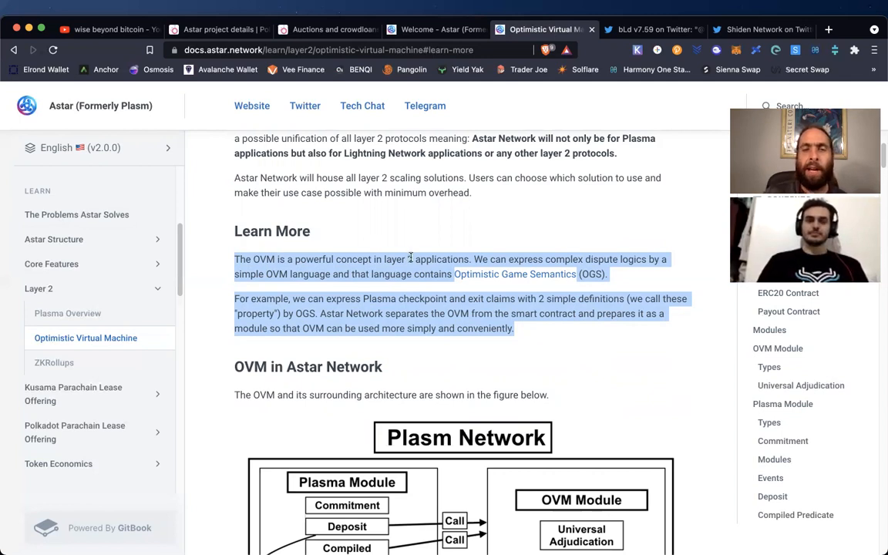
{"action": "mouse_move", "coordinate": [622, 327]}
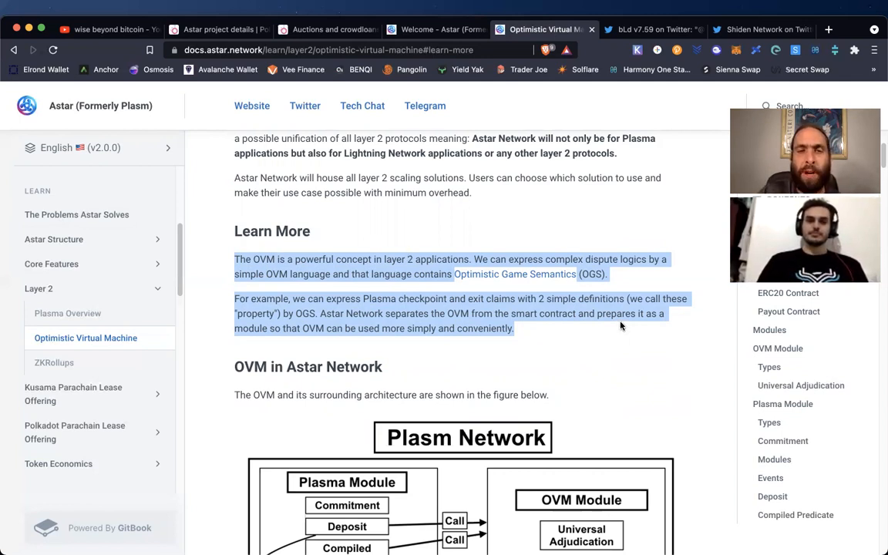
{"action": "left_click", "coordinate": [475, 200]}
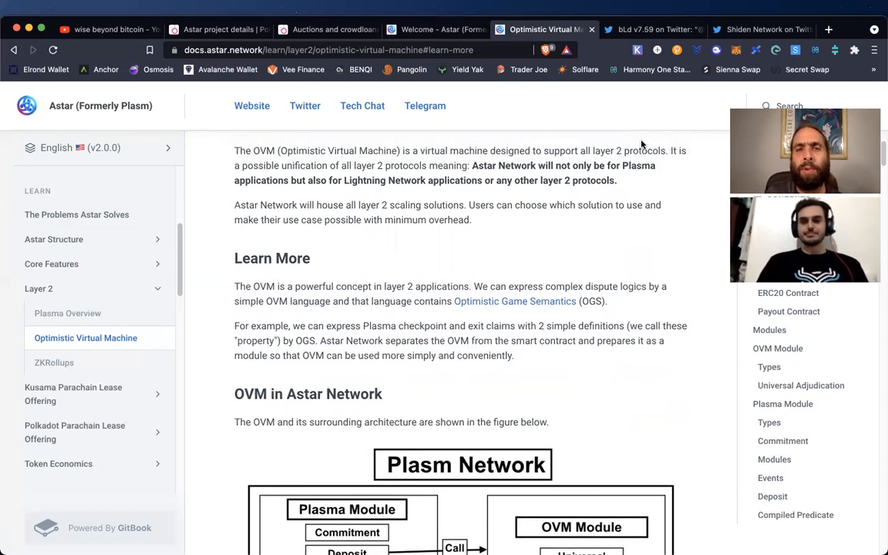
{"action": "mouse_move", "coordinate": [616, 118]}
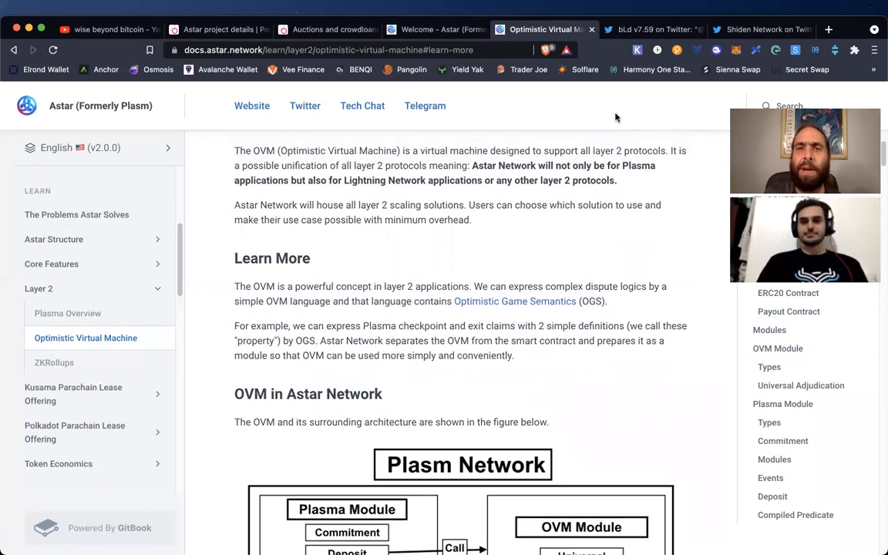
- Show bLd's tweet on burning 20% of SDN transaction fees with its 10-voter poll
{"action": "left_click", "coordinate": [650, 29]}
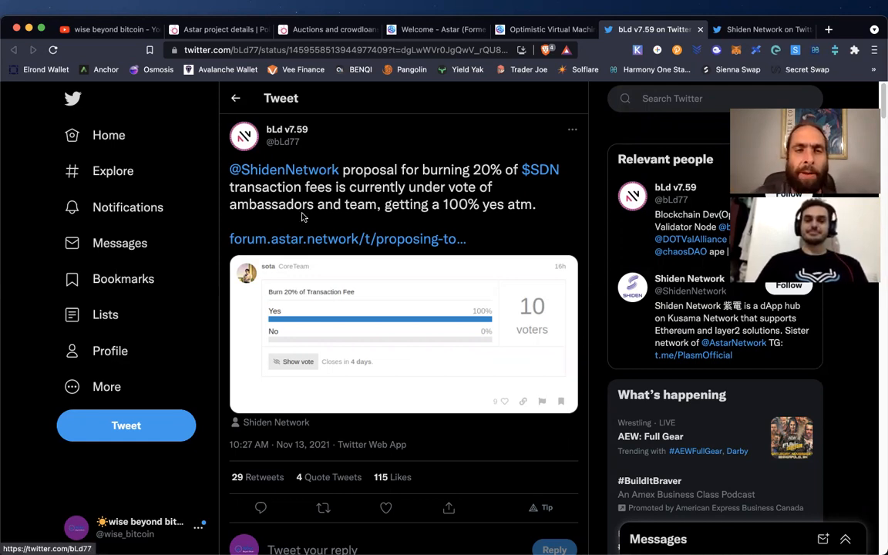
{"action": "mouse_move", "coordinate": [582, 231]}
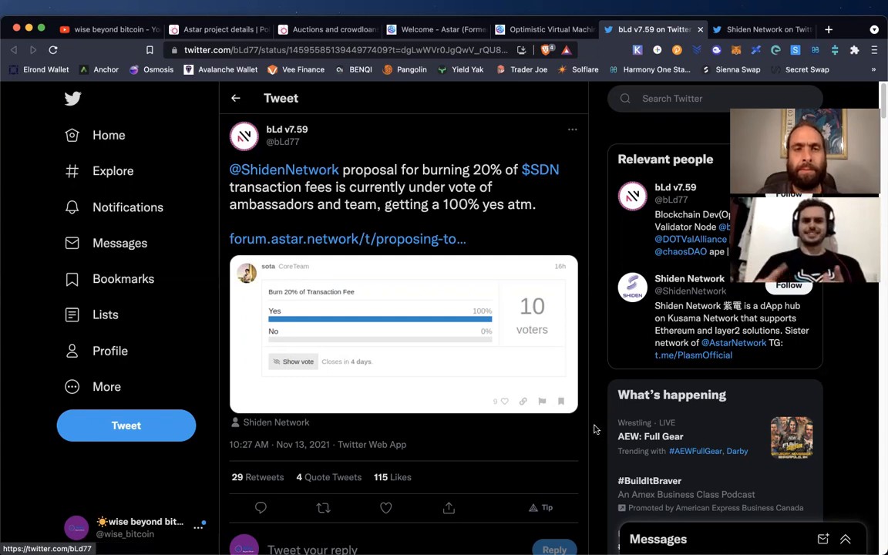
{"action": "mouse_move", "coordinate": [589, 432]}
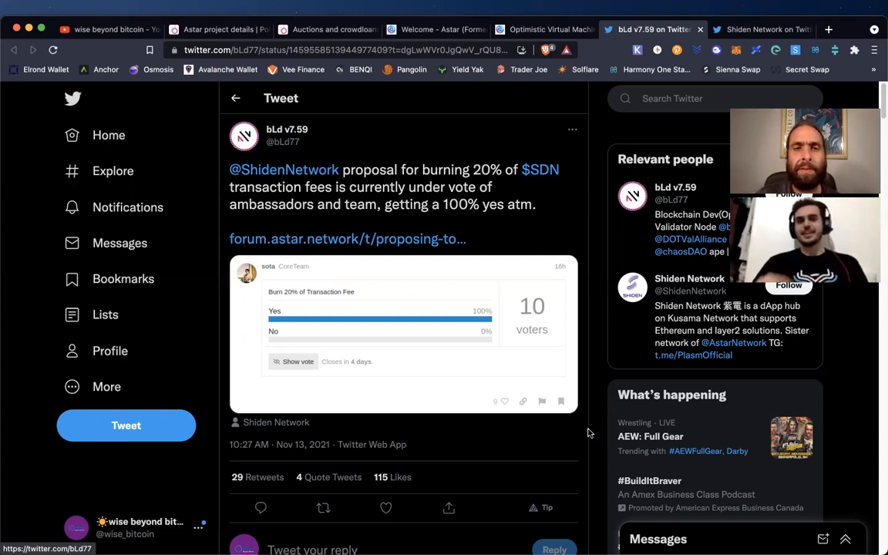
{"action": "mouse_move", "coordinate": [429, 232]}
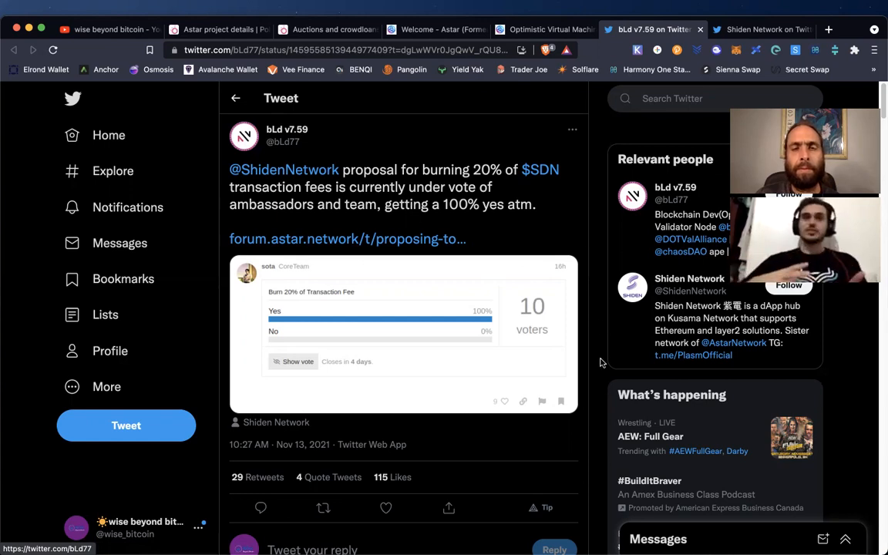
{"action": "mouse_move", "coordinate": [595, 389]}
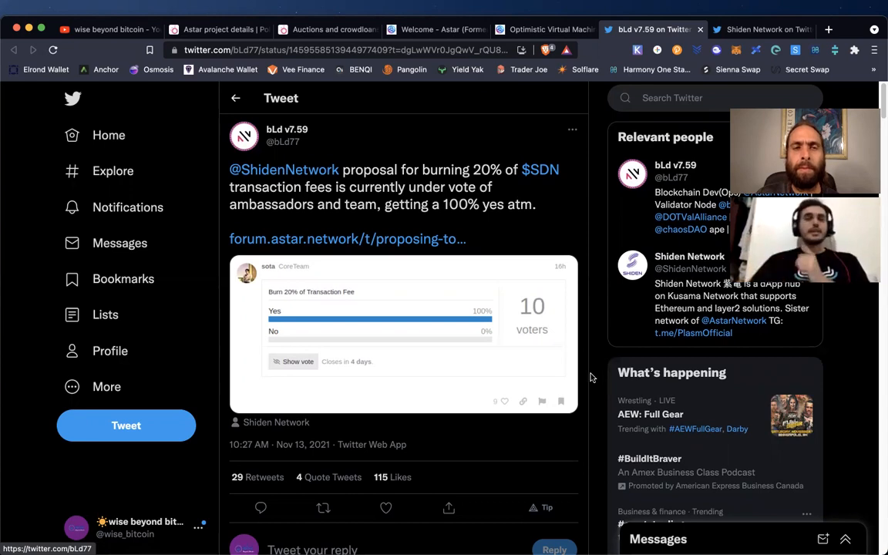
{"action": "mouse_move", "coordinate": [604, 236]}
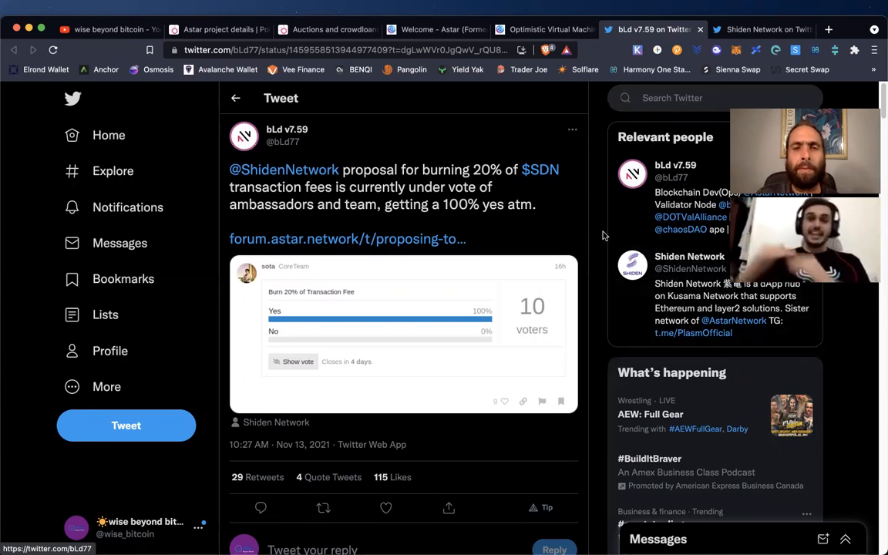
{"action": "scroll", "scroll_direction": "down", "scroll_amount": 3}
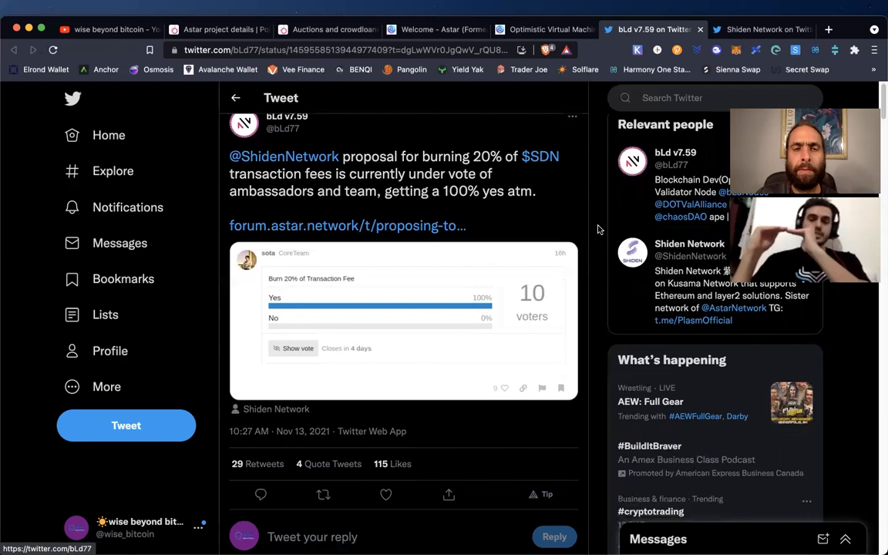
{"action": "scroll", "scroll_direction": "down", "scroll_amount": 3}
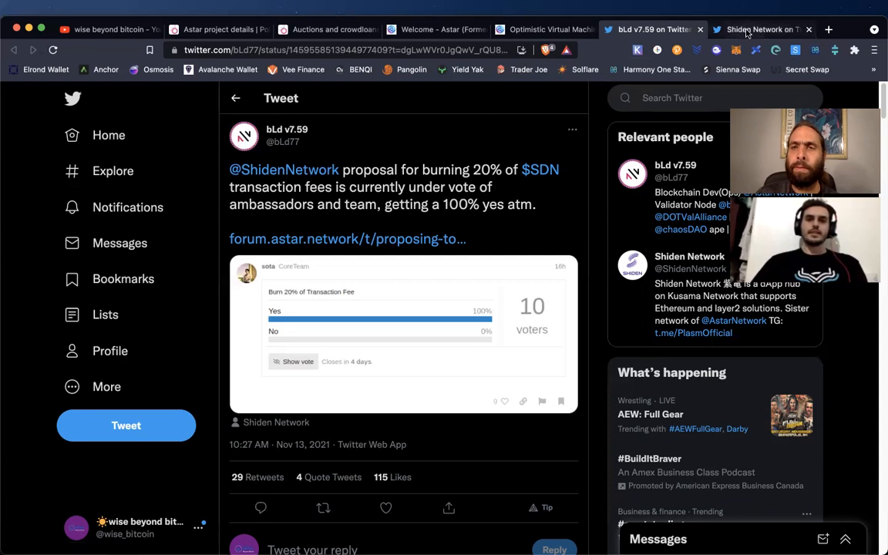
- Show Shiden Network's dApp staking tweet and open its linked Medium article in a new tab
{"action": "left_click", "coordinate": [759, 29]}
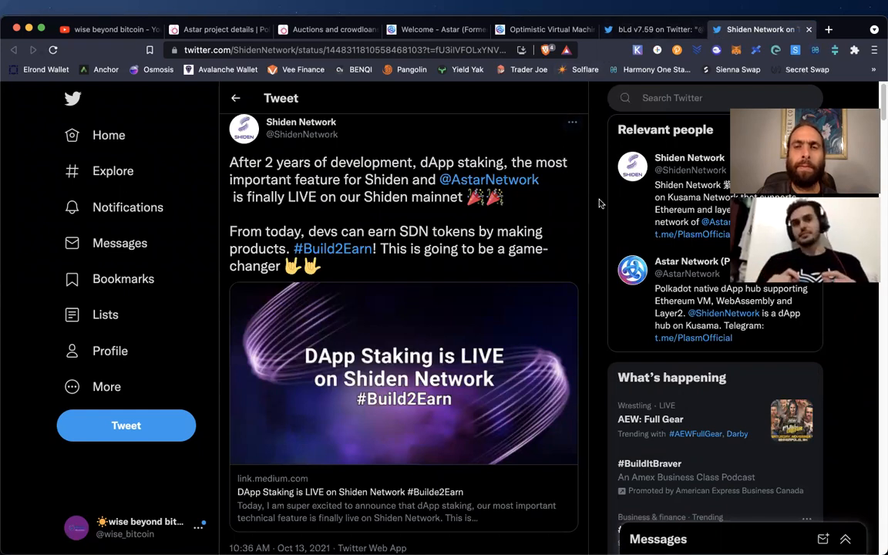
{"action": "mouse_move", "coordinate": [599, 223]}
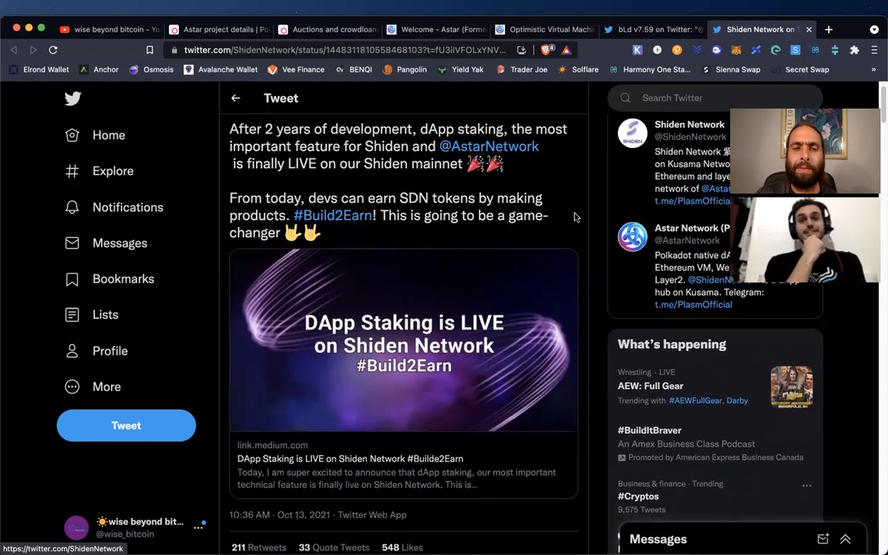
{"action": "scroll", "scroll_direction": "down", "scroll_amount": 3}
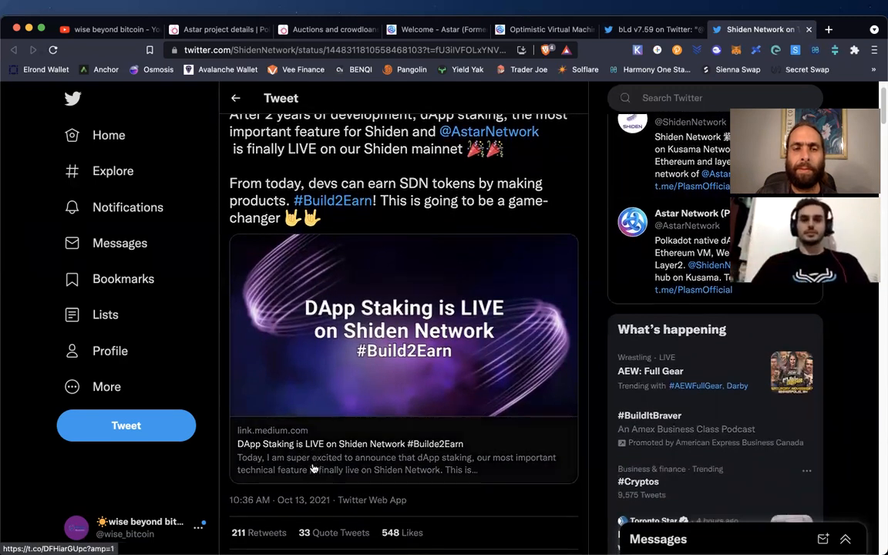
{"action": "scroll", "scroll_direction": "down", "scroll_amount": 3}
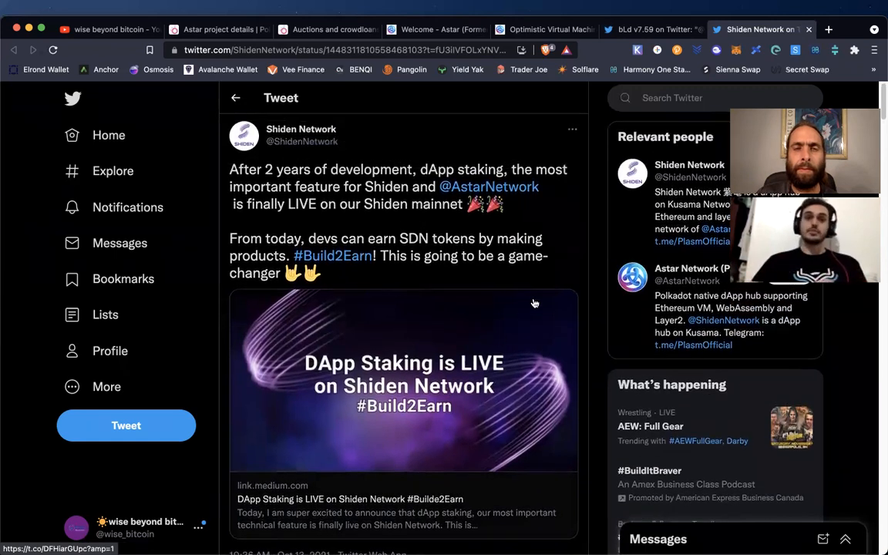
{"action": "scroll", "scroll_direction": "down", "scroll_amount": 3}
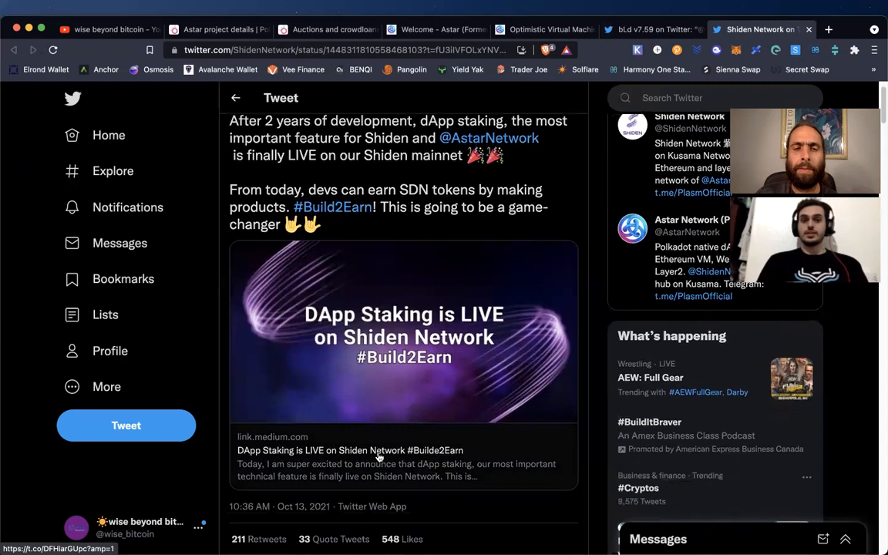
{"action": "right_click", "coordinate": [378, 451]}
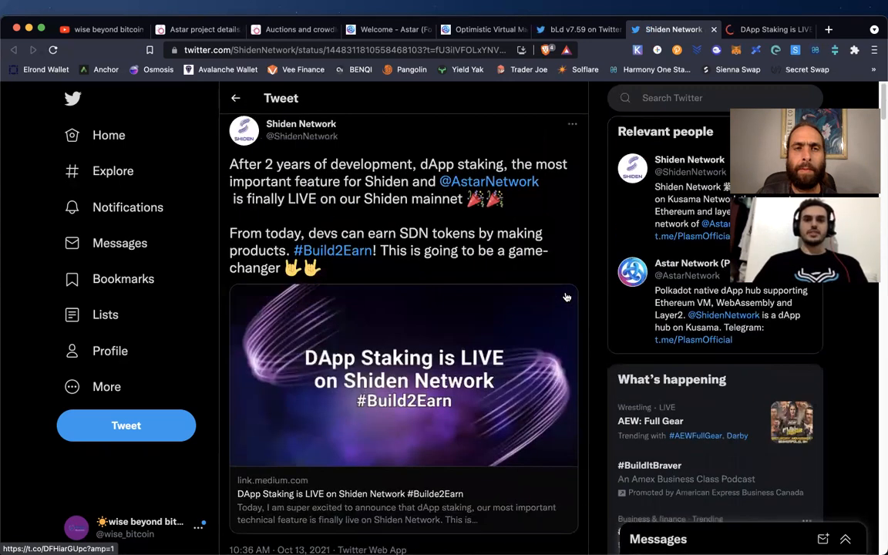
{"action": "scroll", "scroll_direction": "down", "scroll_amount": 3}
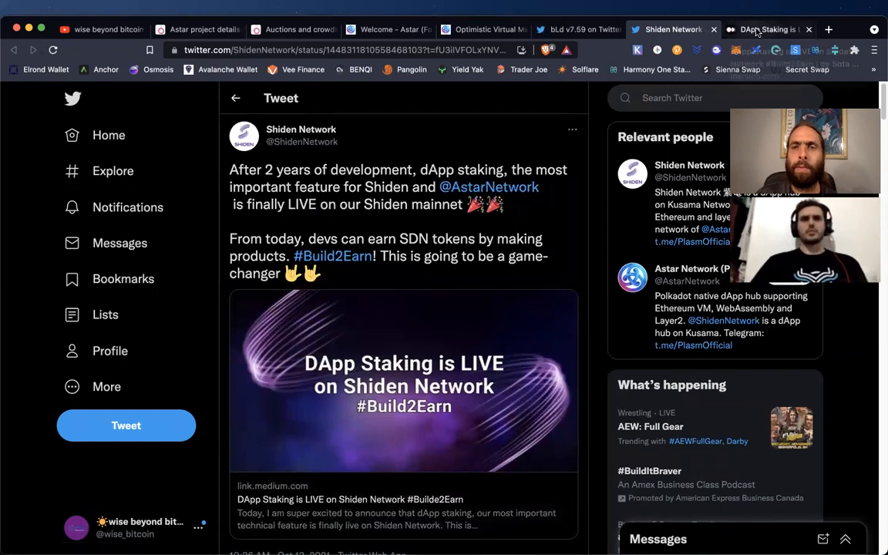
- Read the 'DApp Staking is LIVE on Shiden Network' article down to Our Motivation and What is dApp staking?
{"action": "left_click", "coordinate": [768, 29]}
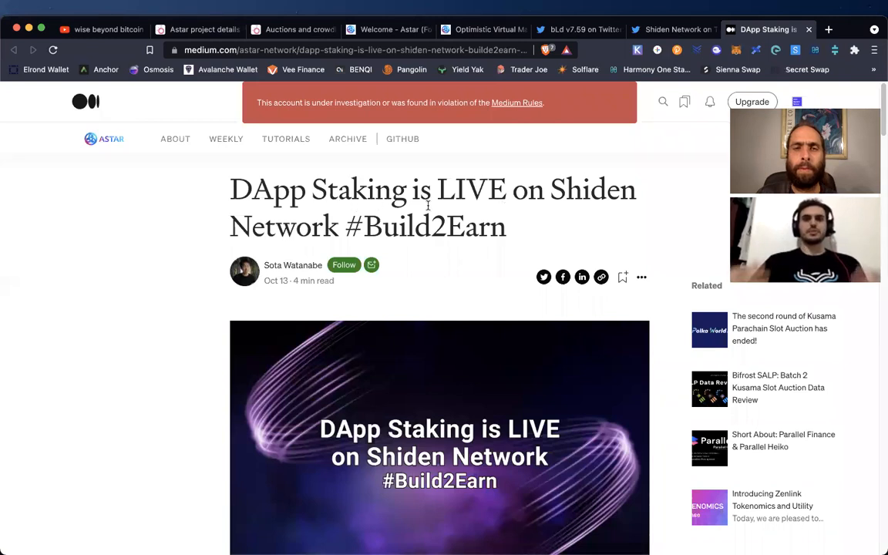
{"action": "scroll", "scroll_direction": "down", "scroll_amount": 3}
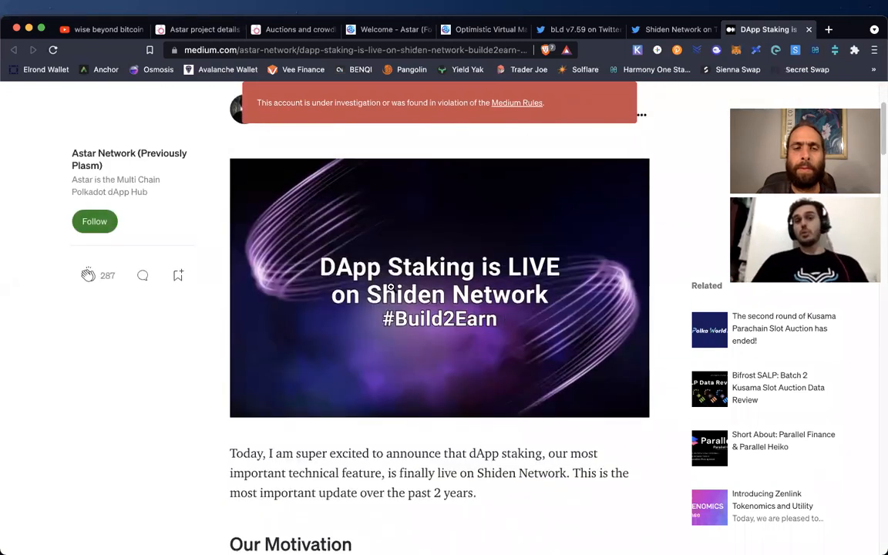
{"action": "scroll", "scroll_direction": "down", "scroll_amount": 3}
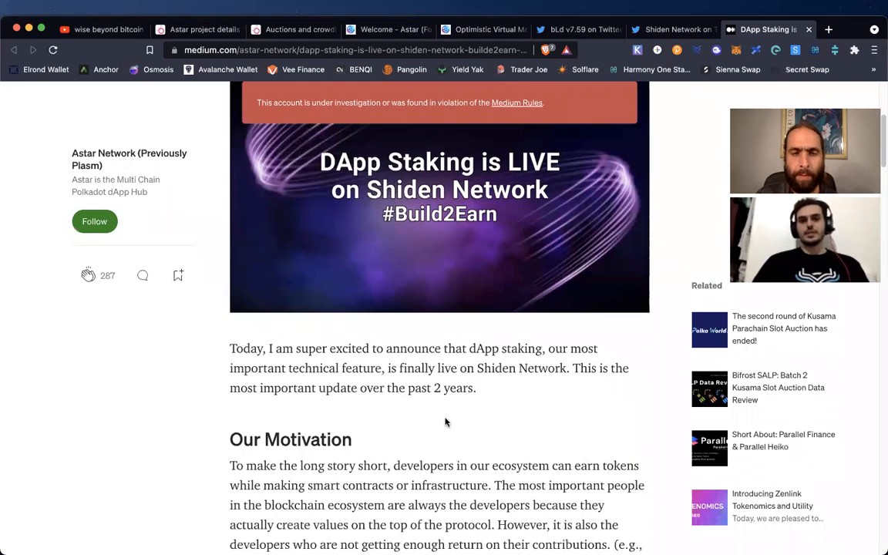
{"action": "scroll", "scroll_direction": "down", "scroll_amount": 3}
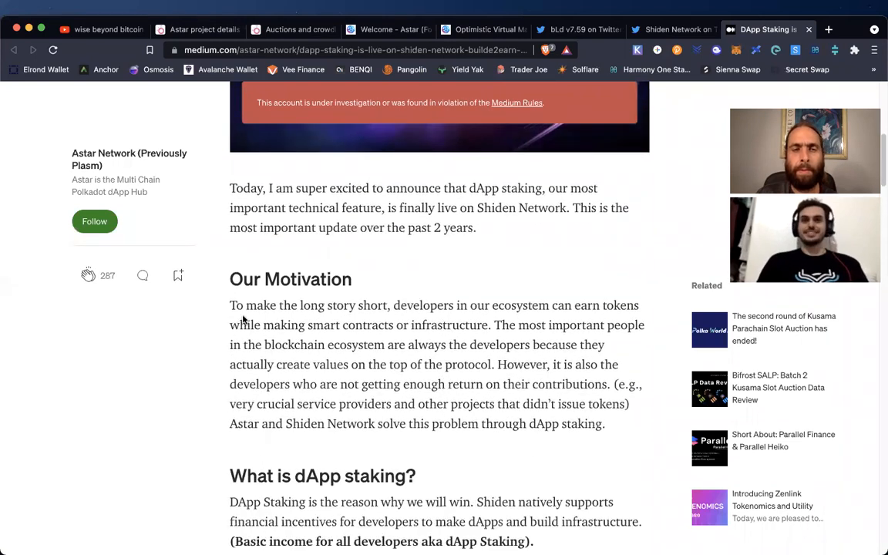
{"action": "scroll", "scroll_direction": "down", "scroll_amount": 3}
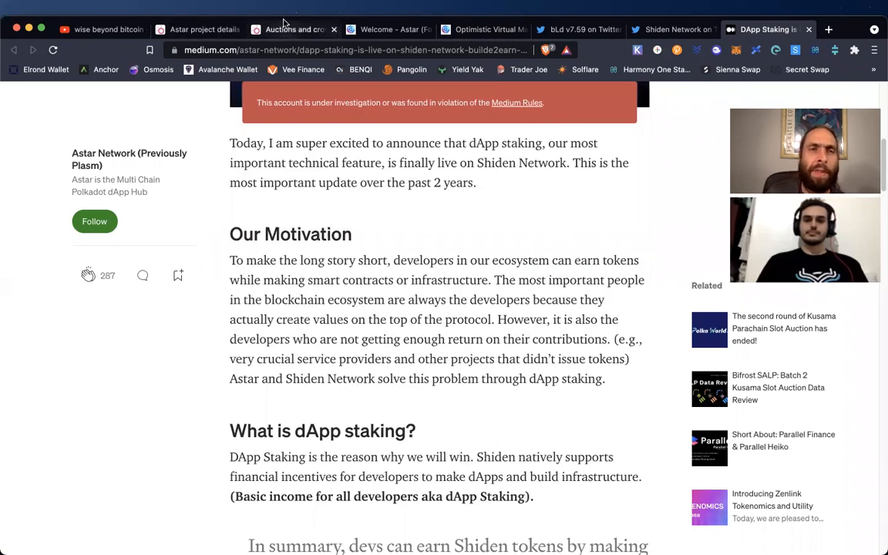
- Return to the Polkadot crowdloans table led by Acala, Moonbeam and Astar
{"action": "left_click", "coordinate": [293, 29]}
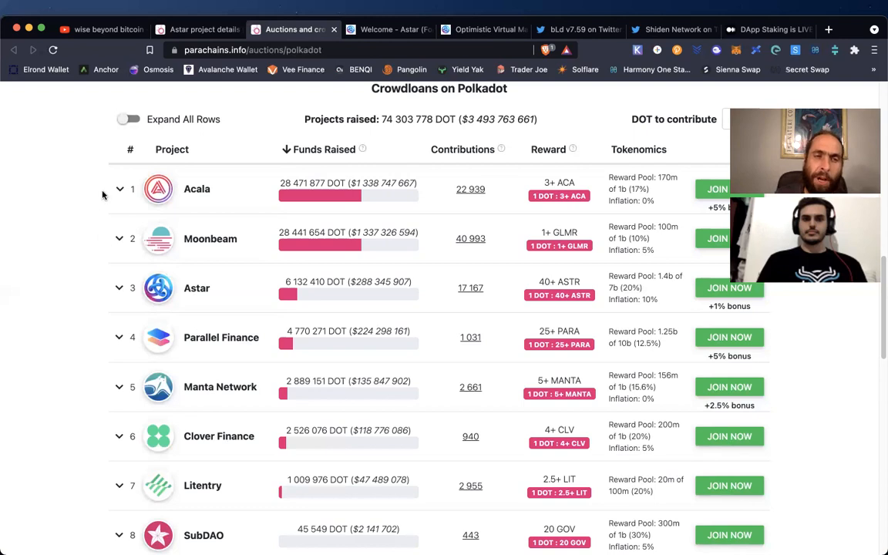
{"action": "mouse_move", "coordinate": [50, 370]}
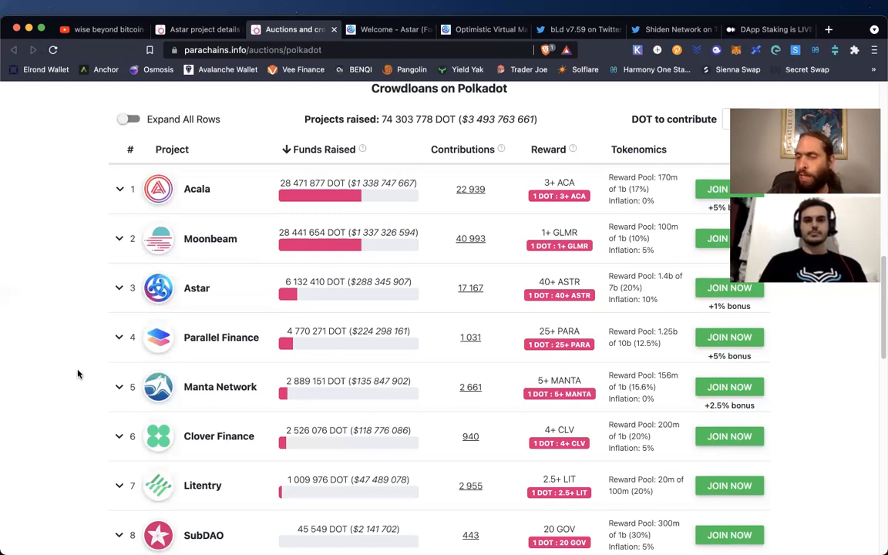
{"action": "mouse_move", "coordinate": [55, 383]}
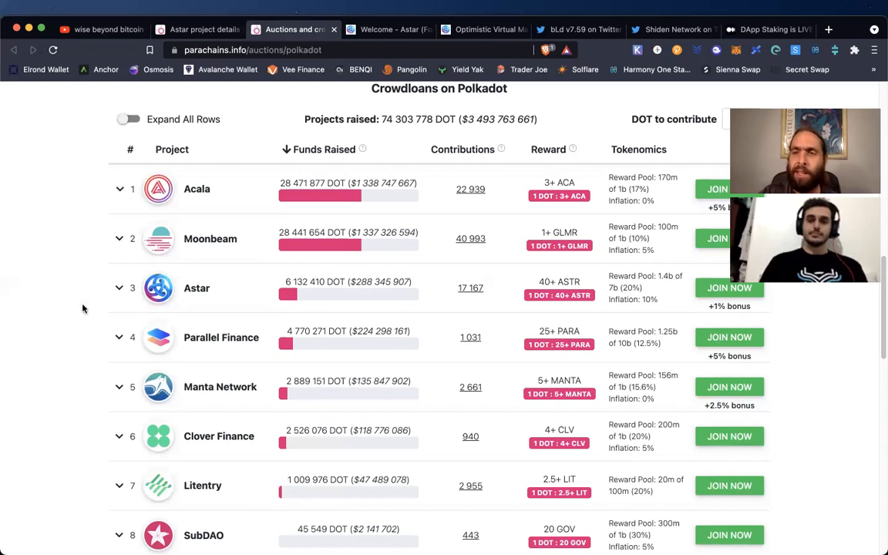
{"action": "mouse_move", "coordinate": [77, 302]}
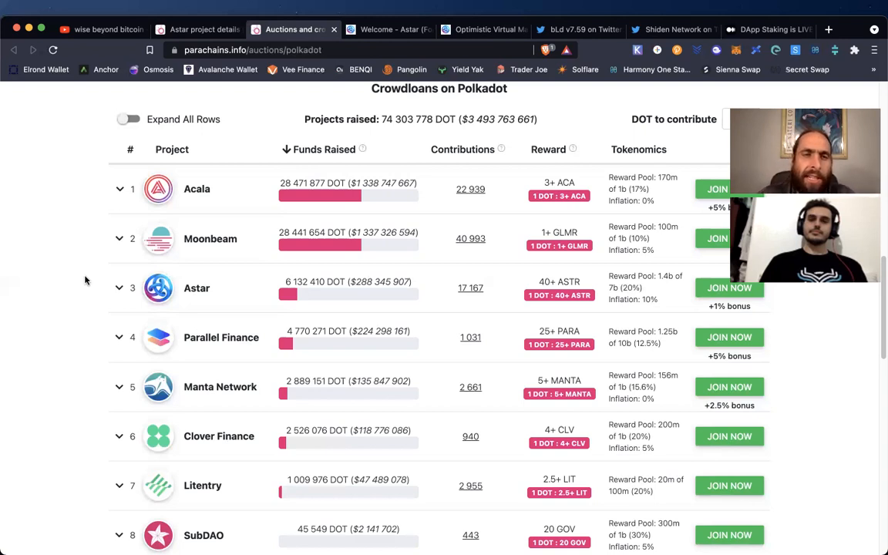
{"action": "mouse_move", "coordinate": [193, 195]}
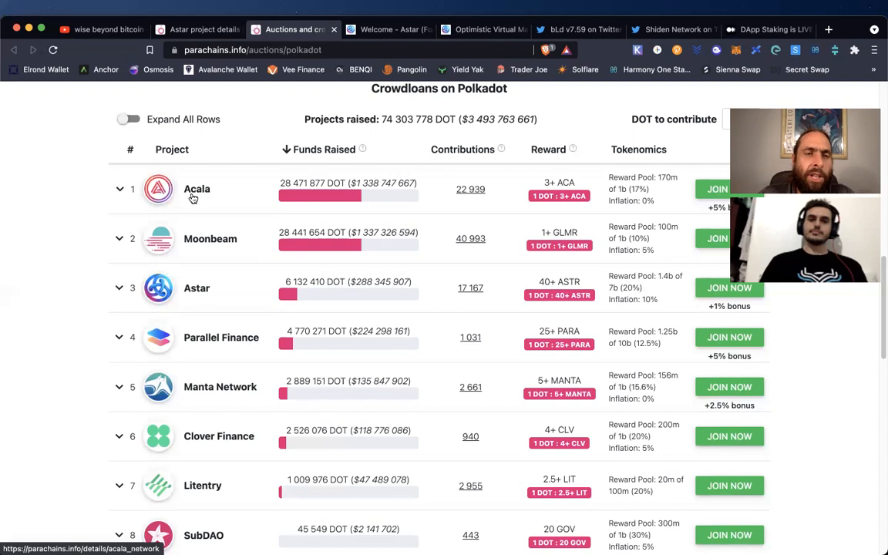
{"action": "mouse_move", "coordinate": [210, 179]}
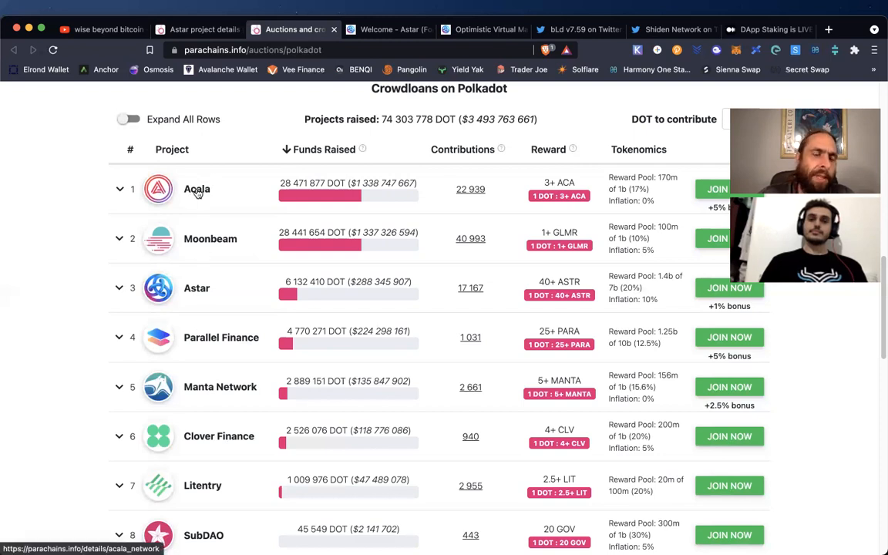
{"action": "mouse_move", "coordinate": [197, 302]}
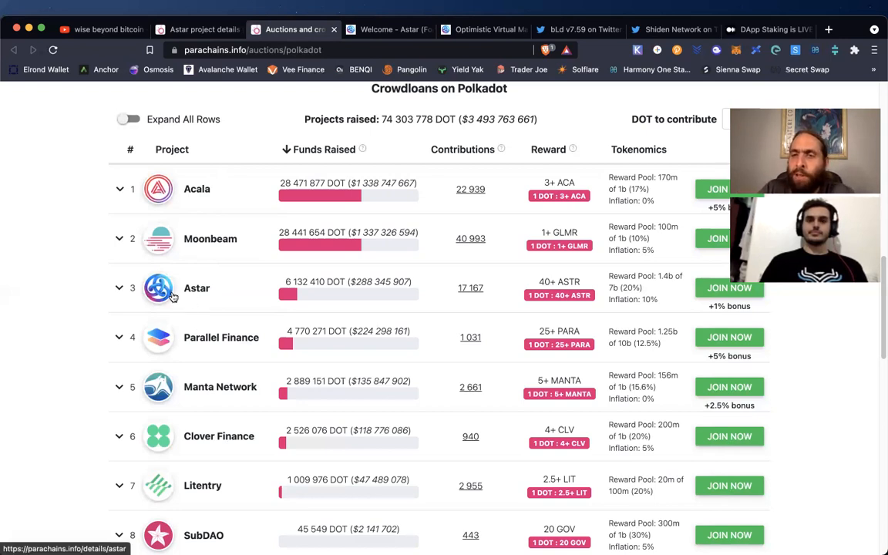
{"action": "mouse_move", "coordinate": [111, 263]}
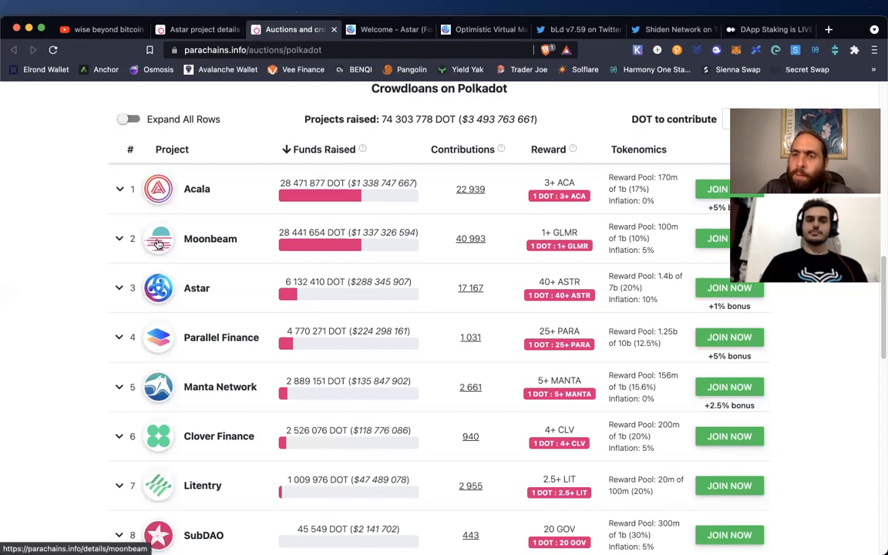
{"action": "mouse_move", "coordinate": [68, 308]}
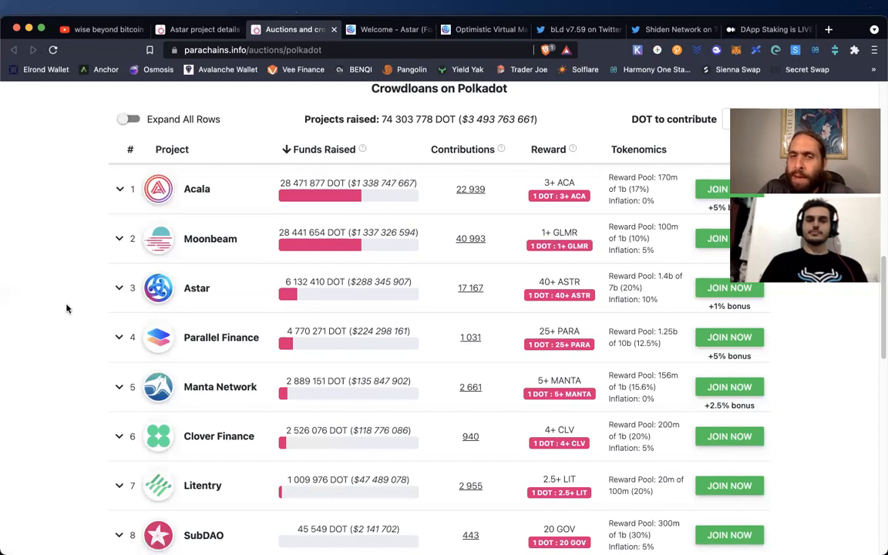
- Review lower-ranked crowdloans past SubGame Network, Efinity and Equilibrium to the Timeline chart, then scroll back up
{"action": "scroll", "scroll_direction": "down", "scroll_amount": 3}
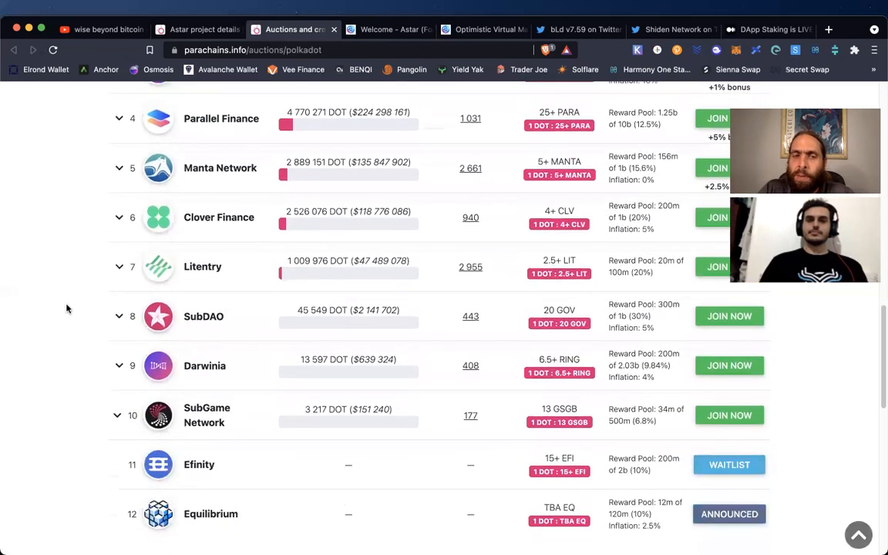
{"action": "scroll", "scroll_direction": "down", "scroll_amount": 3}
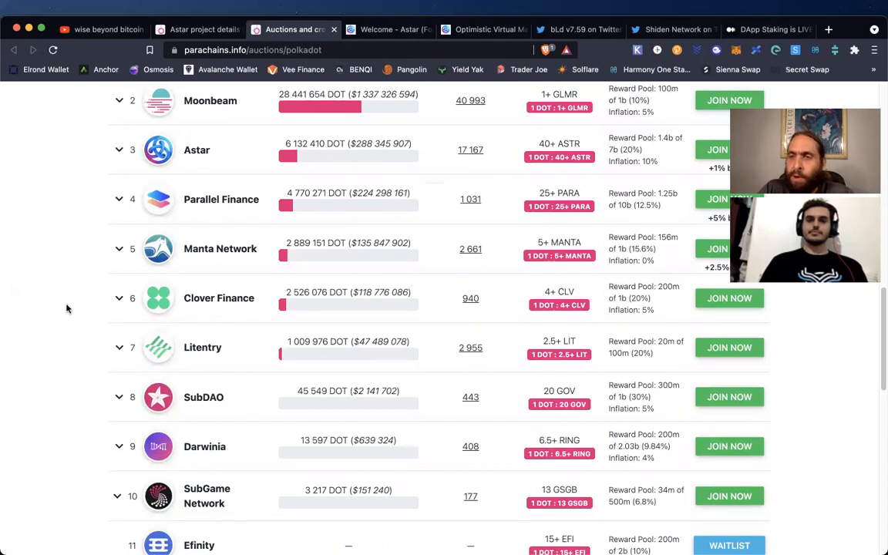
{"action": "scroll", "scroll_direction": "down", "scroll_amount": 3}
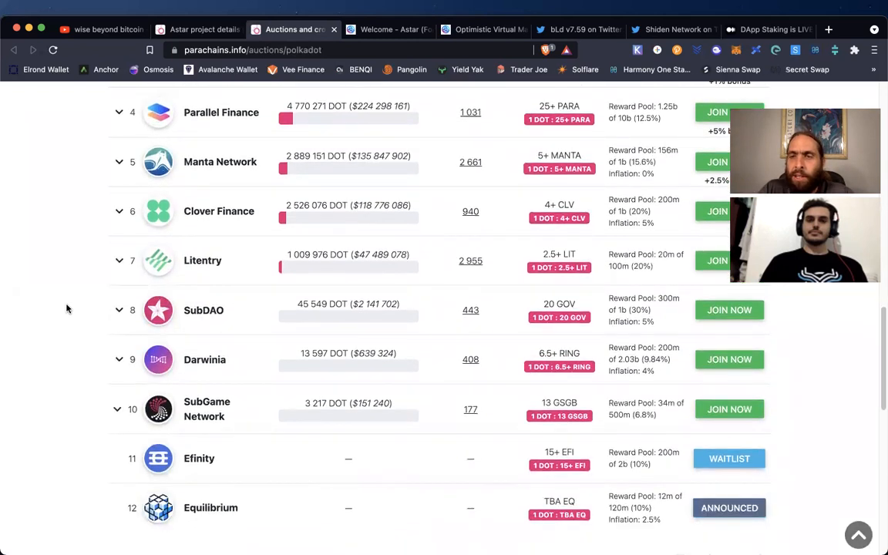
{"action": "scroll", "scroll_direction": "down", "scroll_amount": 3}
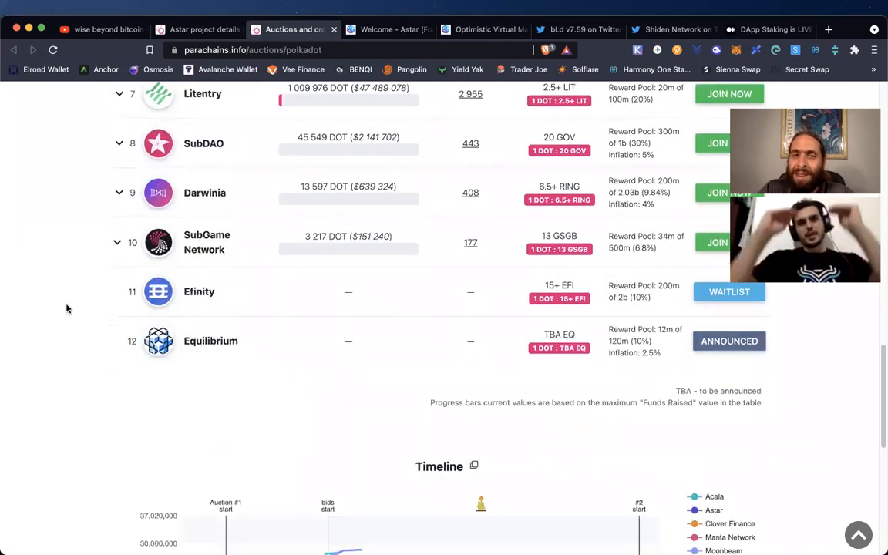
{"action": "scroll", "scroll_direction": "up", "scroll_amount": 3}
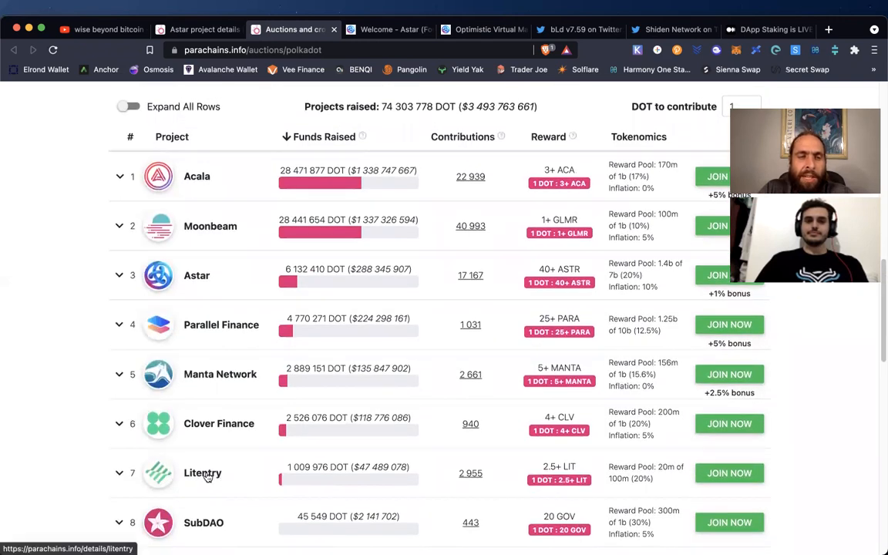
{"action": "mouse_move", "coordinate": [68, 376]}
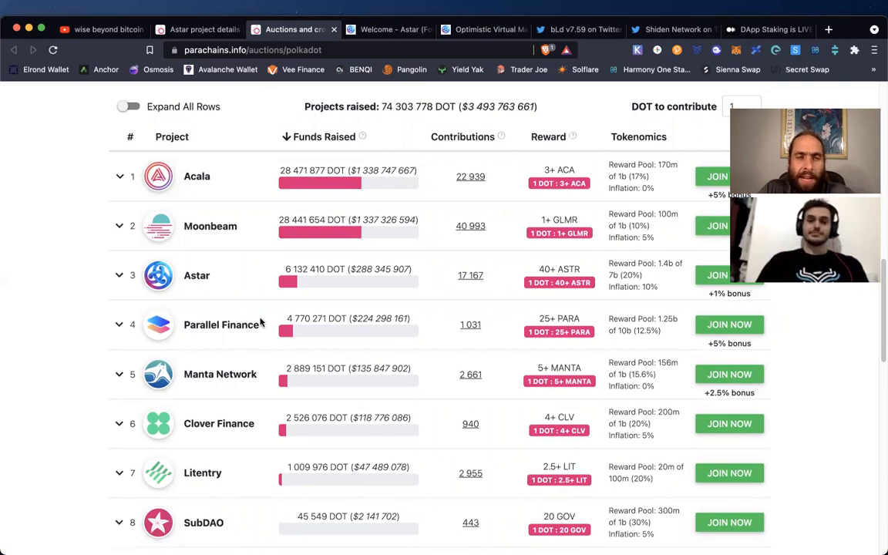
{"action": "mouse_move", "coordinate": [209, 225]}
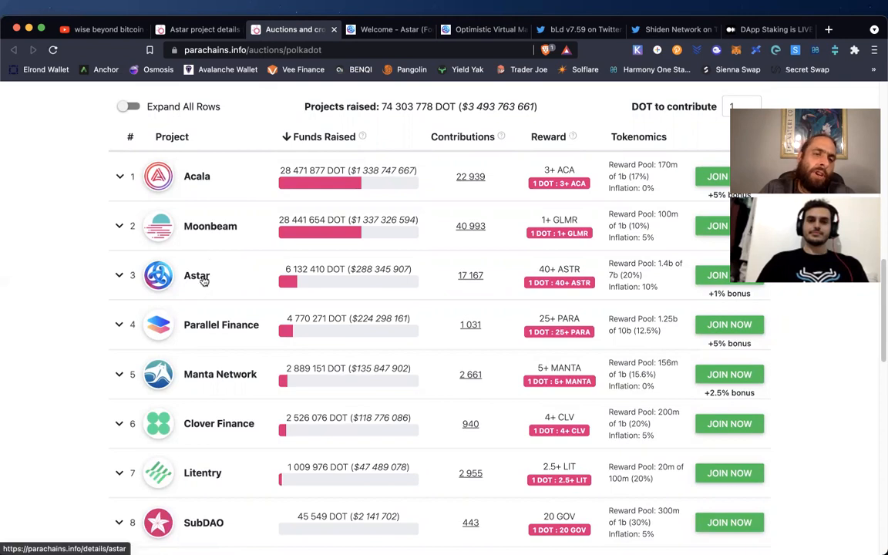
{"action": "scroll", "scroll_direction": "down", "scroll_amount": 3}
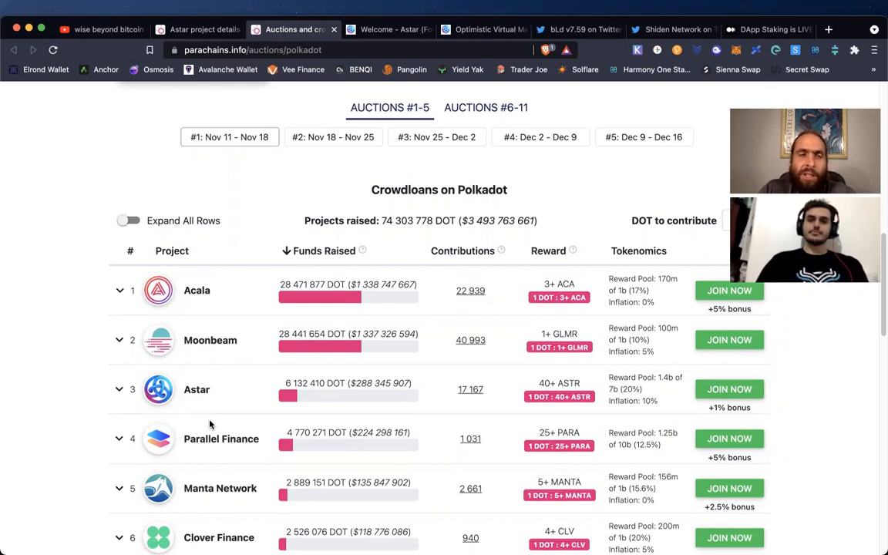
{"action": "mouse_move", "coordinate": [210, 288]}
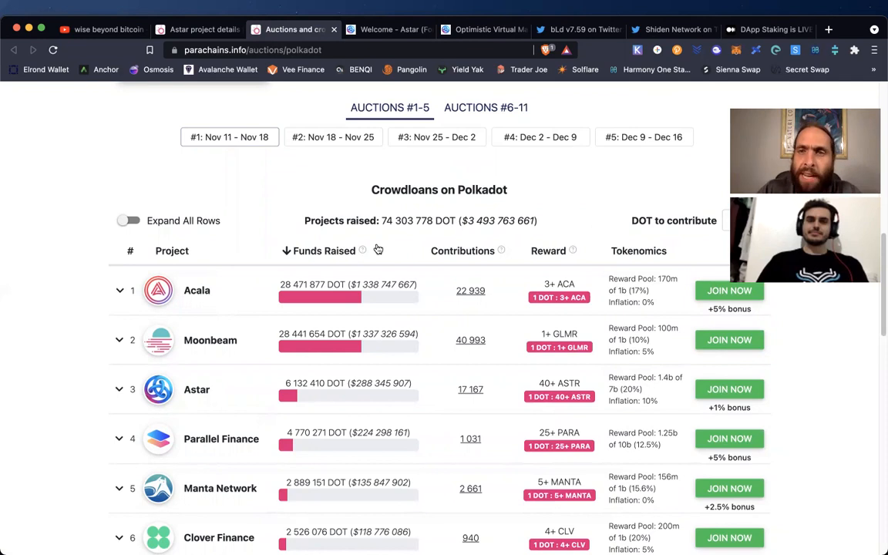
{"action": "mouse_move", "coordinate": [592, 148]}
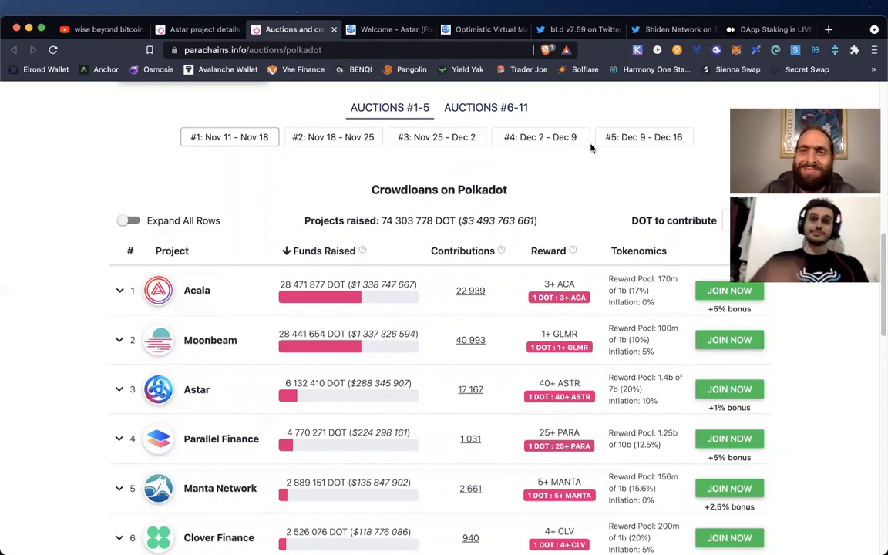